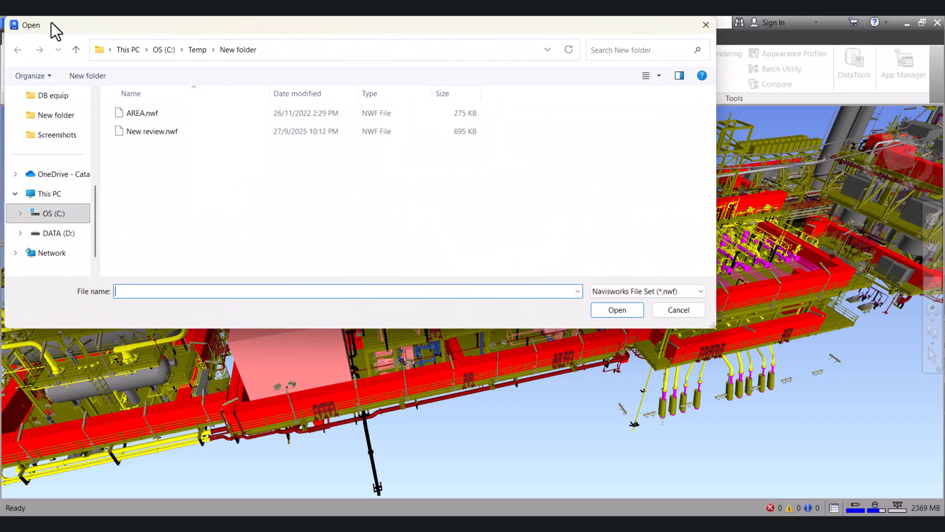
mouse_move(152, 131)
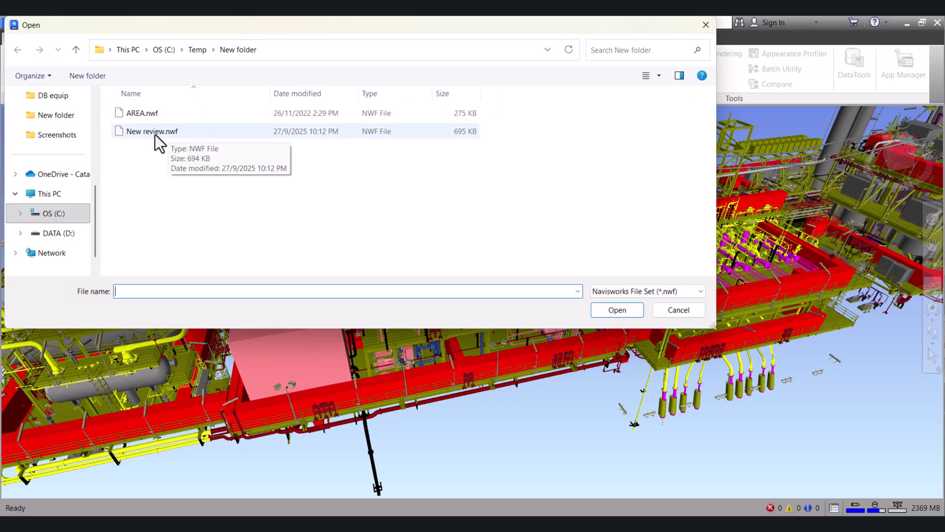
Open New review.nwf from C:\Temp\New folder to load the plant model.
click(152, 130)
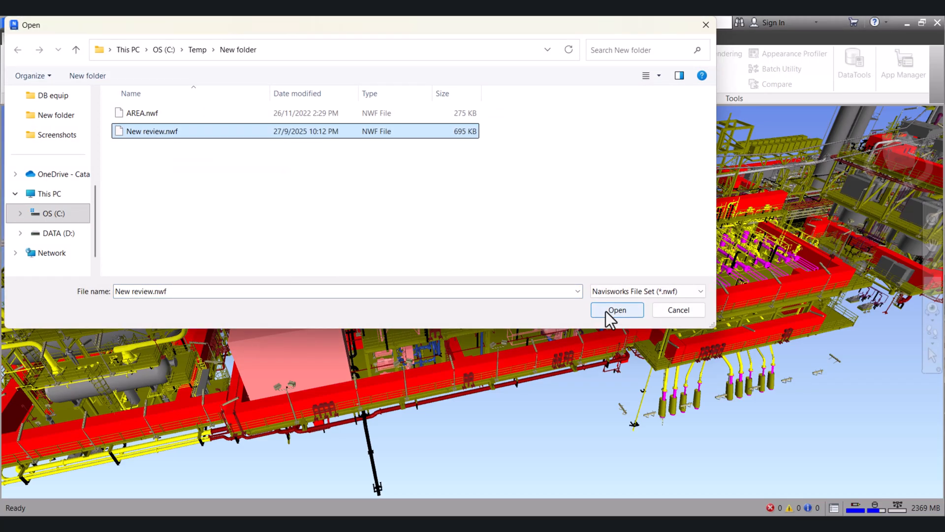
click(616, 310)
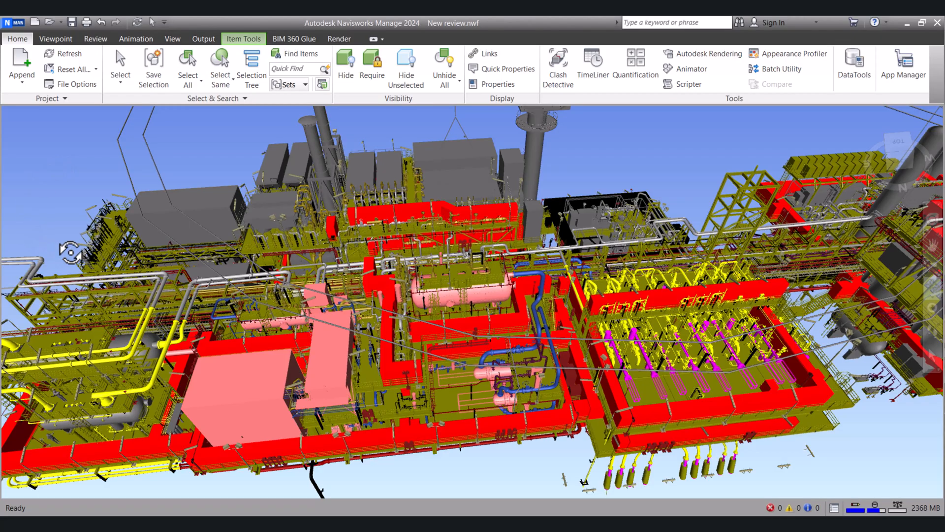
mouse_move(251, 65)
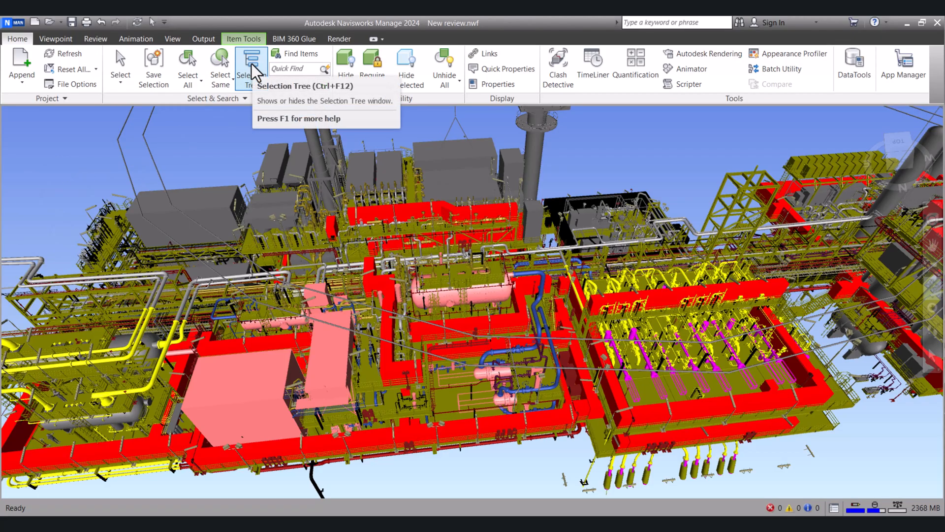
Show the Selection Tree listing top-level groups like /C1-PIPE-E and /P1-PIPE.
click(251, 66)
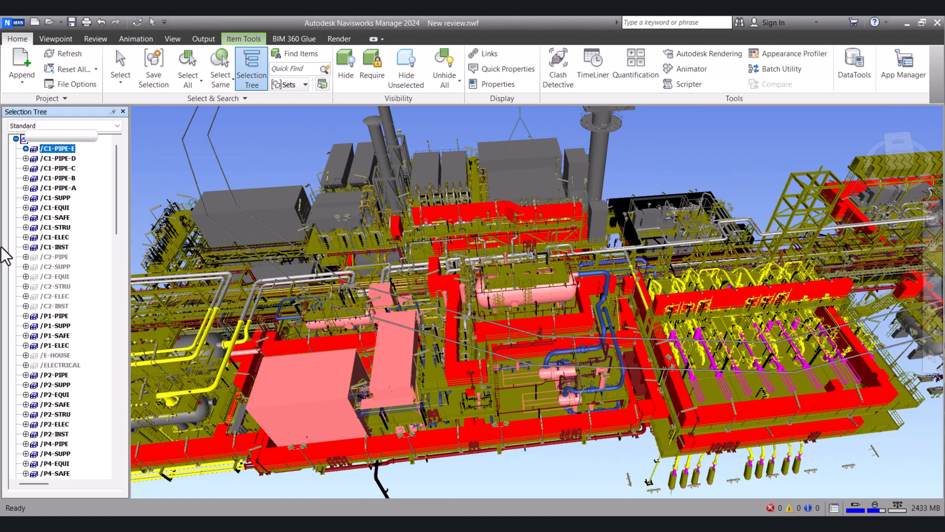
mouse_move(45, 217)
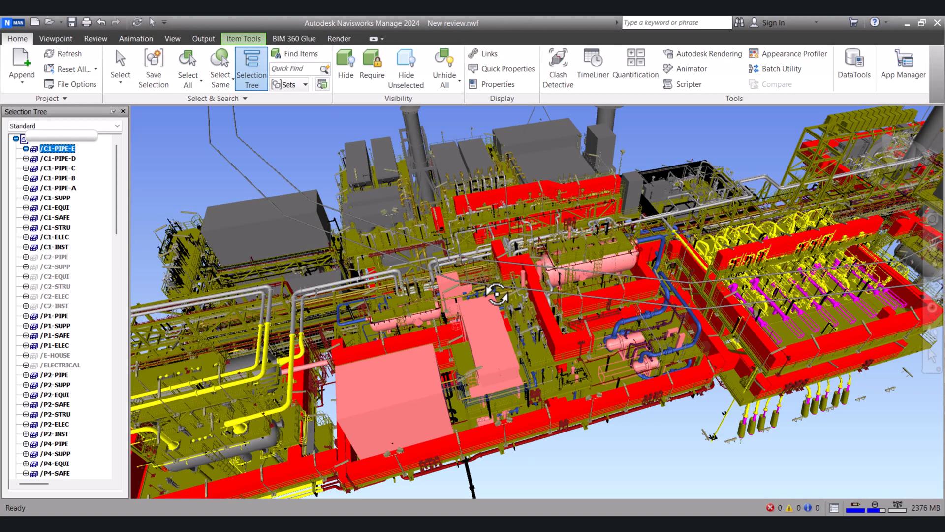
mouse_move(479, 276)
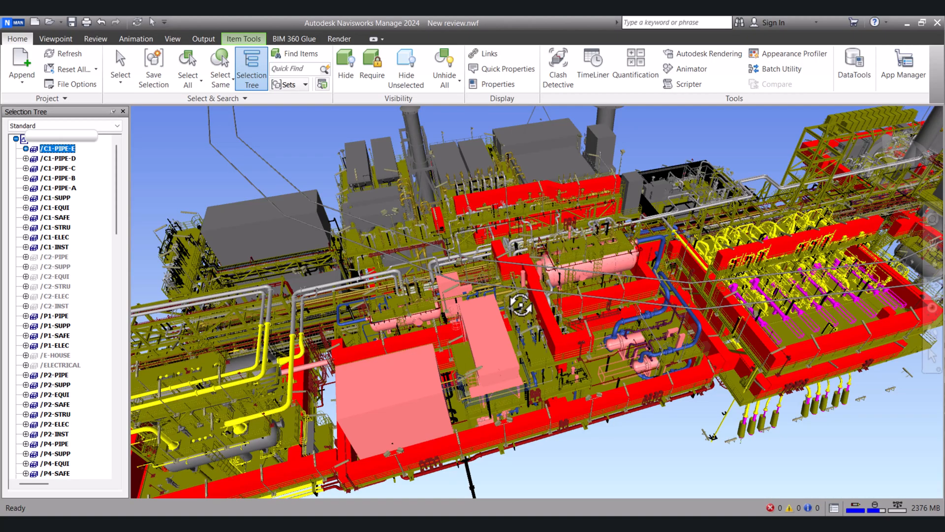
mouse_move(21, 66)
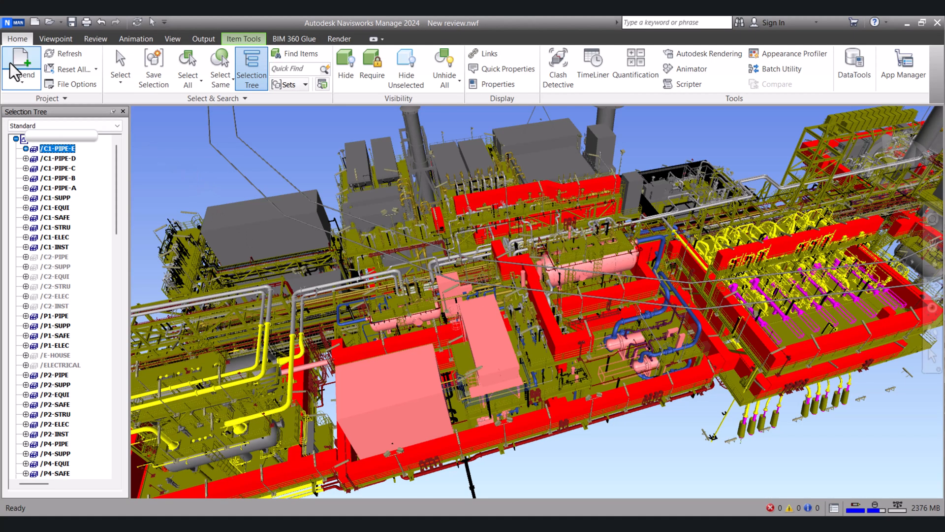
mouse_move(292, 68)
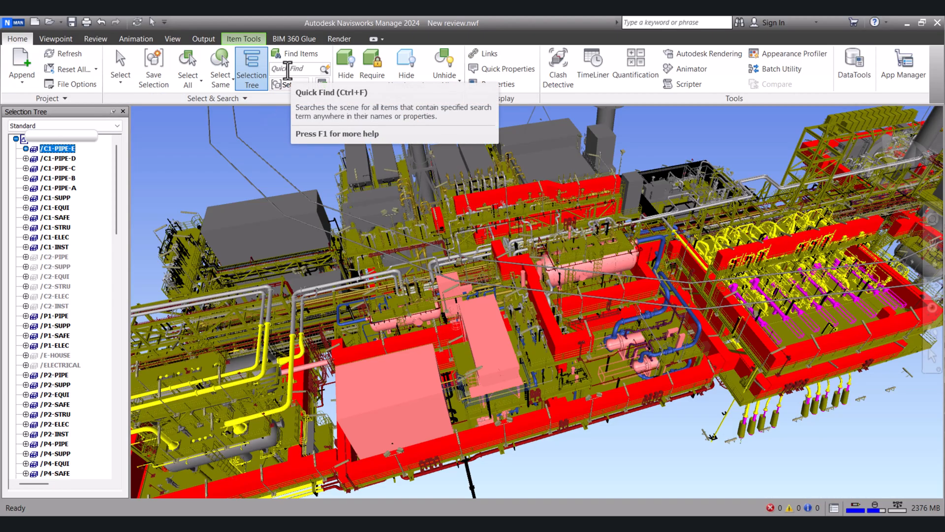
mouse_move(289, 68)
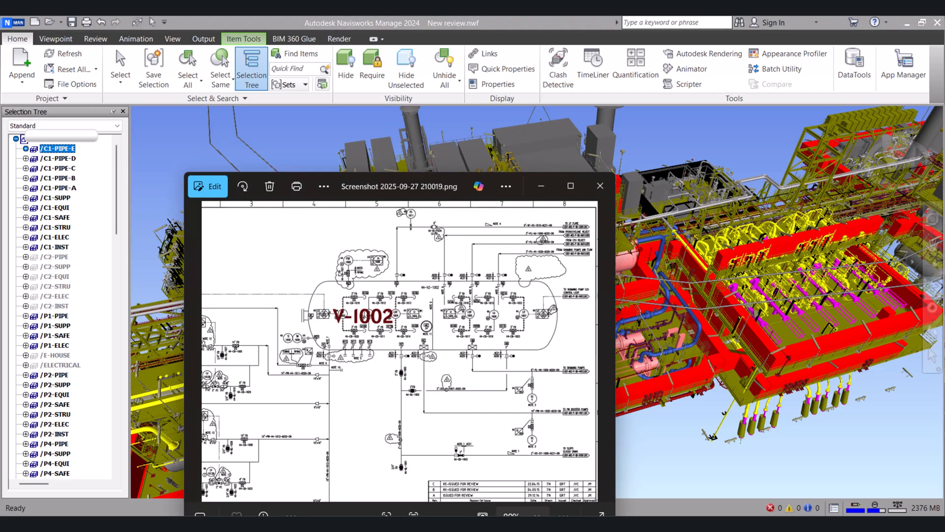
mouse_move(382, 353)
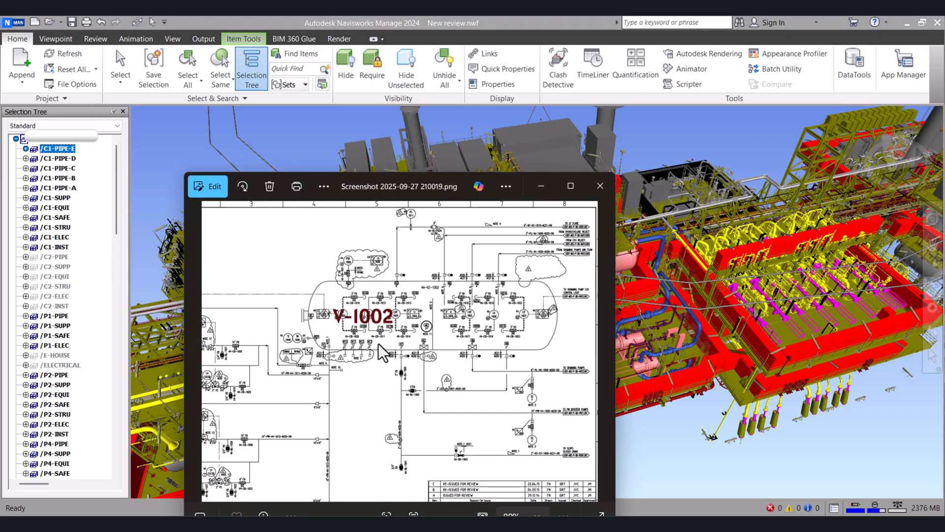
mouse_move(358, 338)
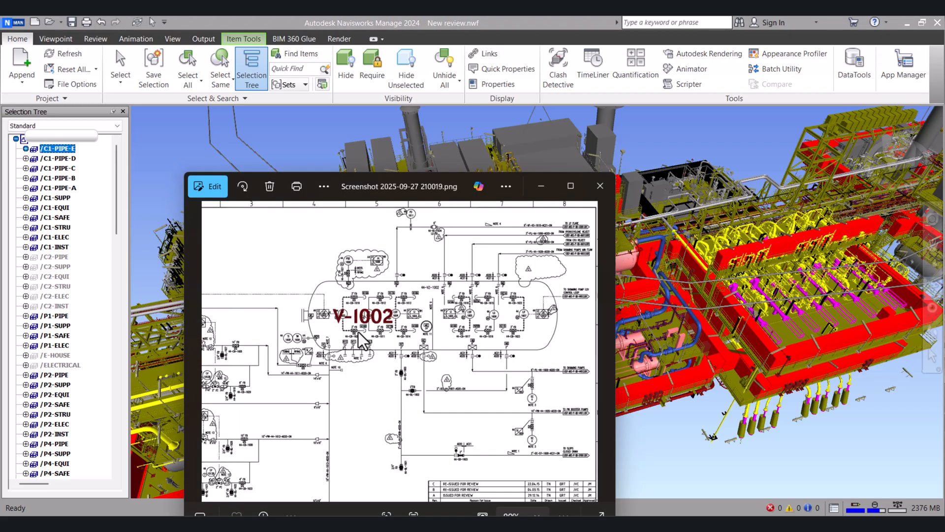
mouse_move(386, 335)
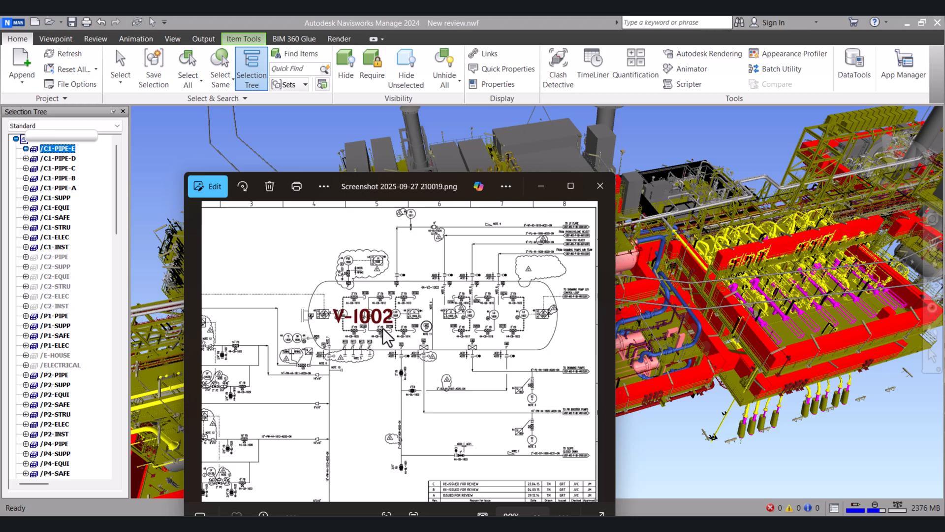
mouse_move(432, 269)
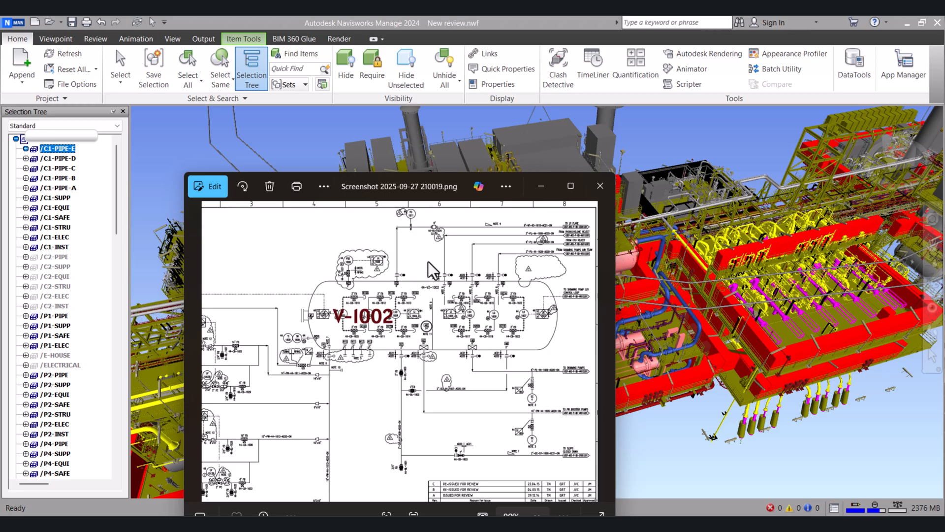
mouse_move(737, 313)
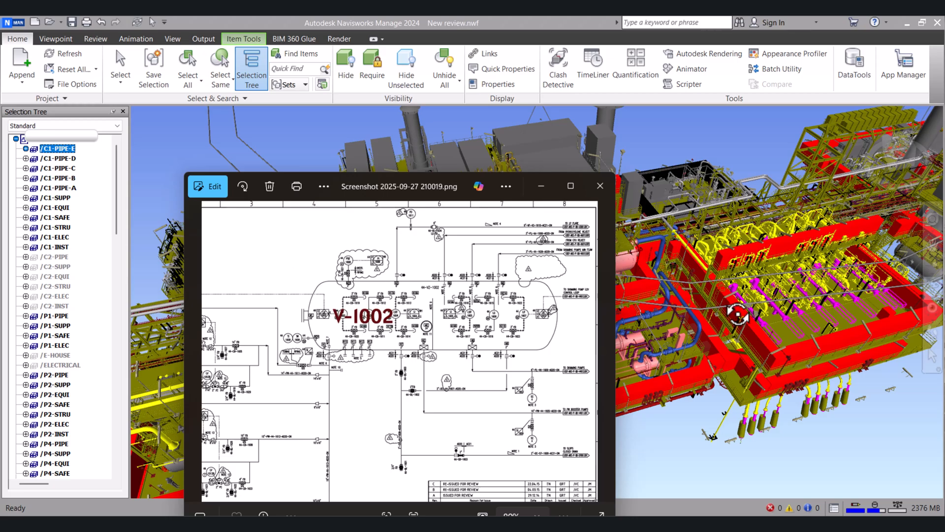
mouse_move(672, 292)
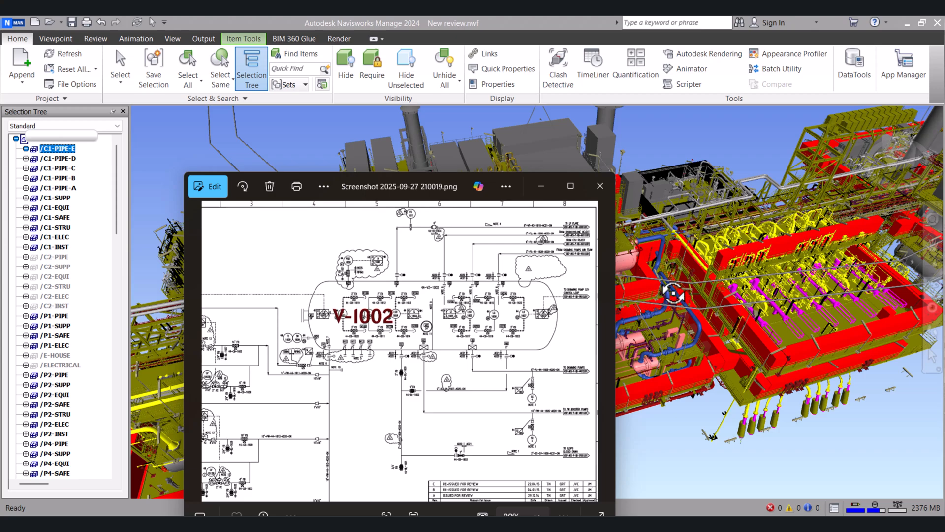
Return to the model and run a Quick Find for /e-1002 to locate it under /P5-EQUI.
click(599, 186)
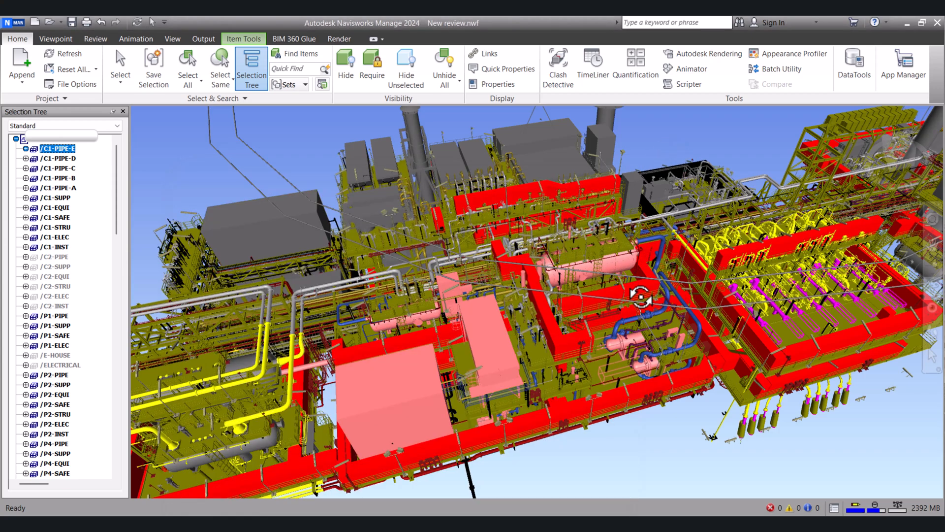
mouse_move(169, 182)
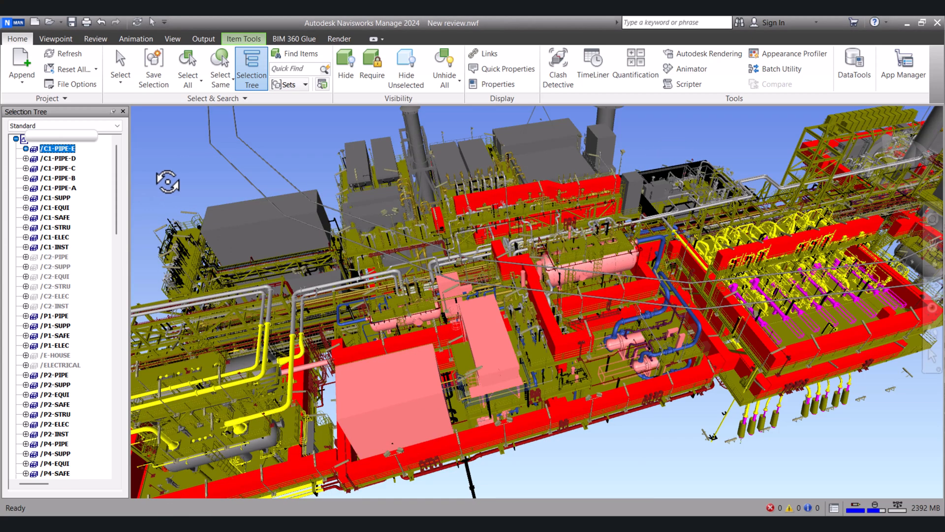
scroll(down, 3)
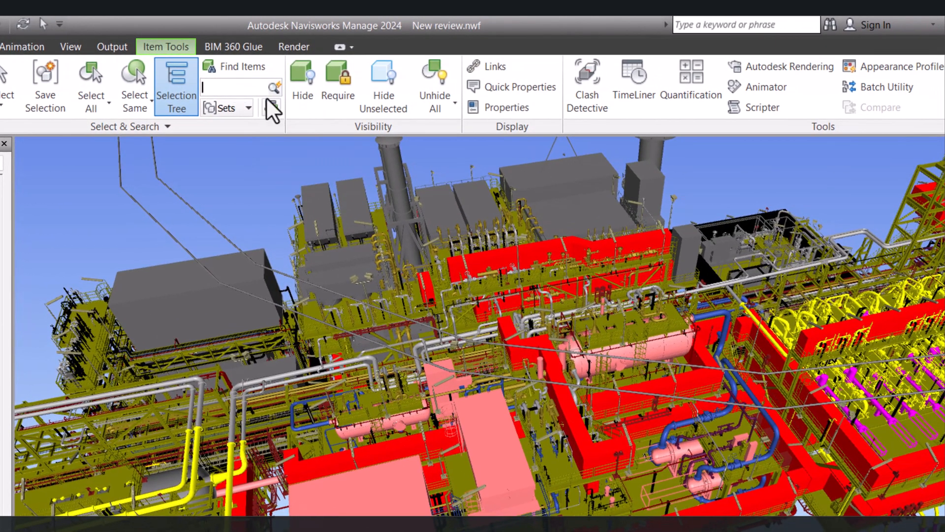
mouse_move(273, 88)
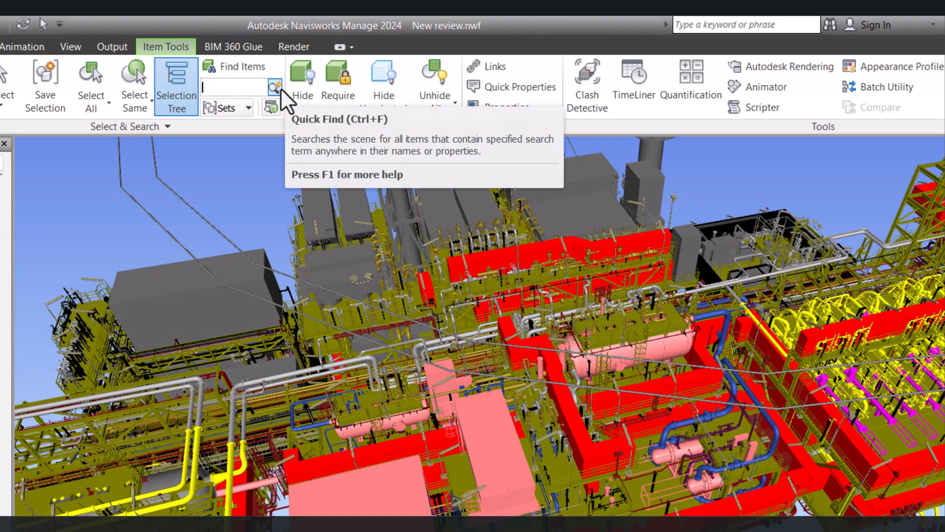
text(/e)
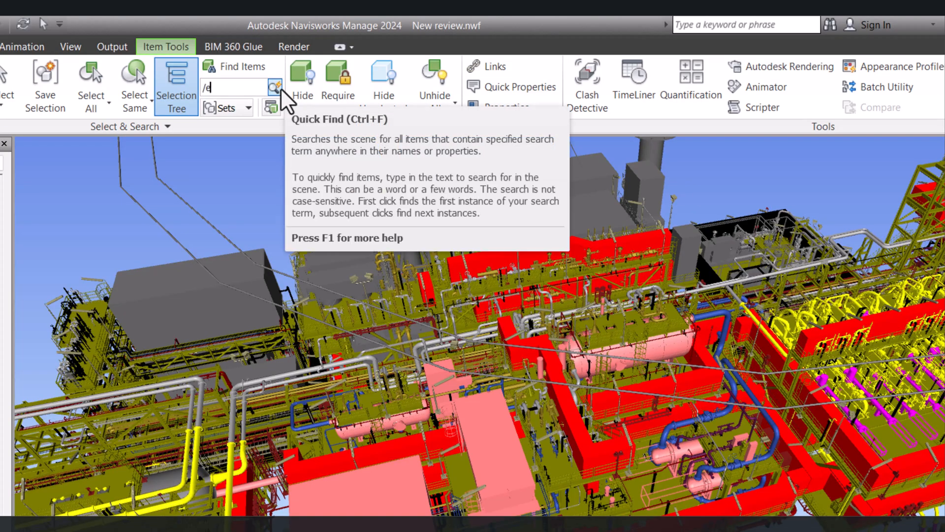
text(-1002)
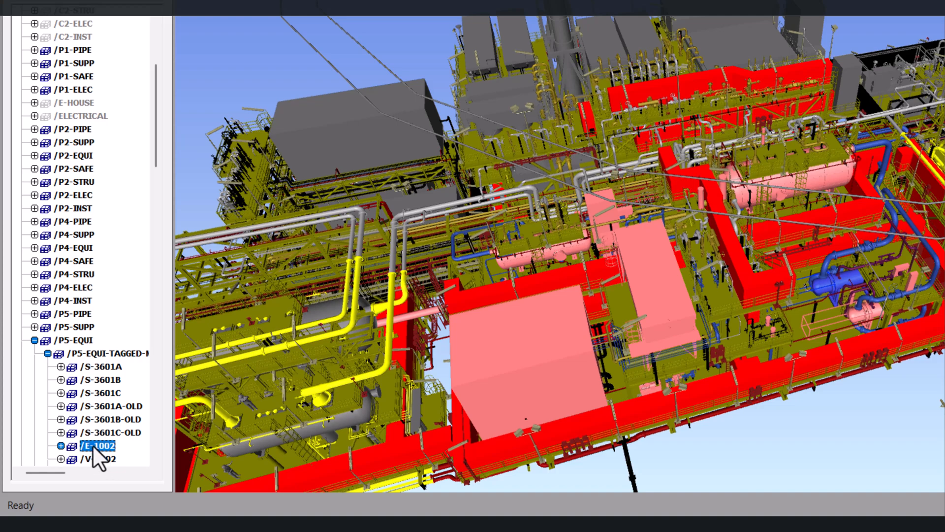
mouse_move(107, 460)
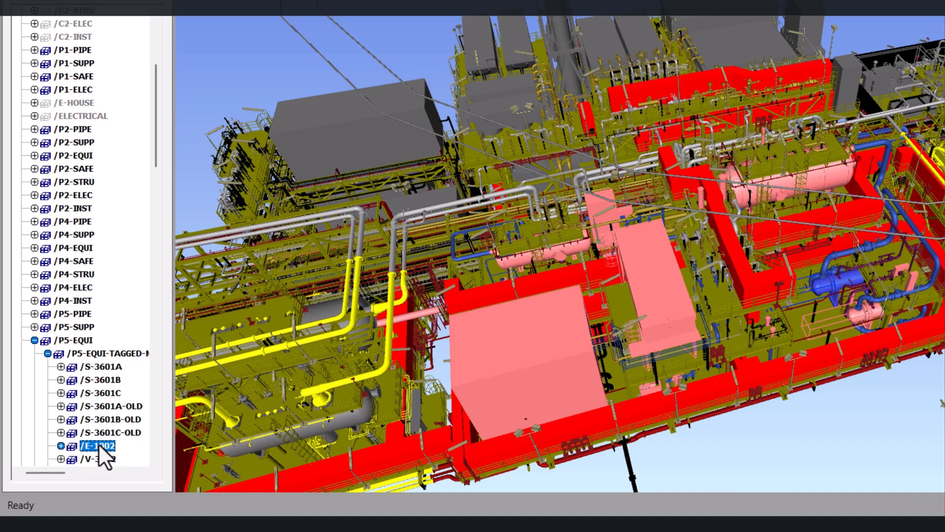
Zoom the 3D view onto exchanger E-1002 via Scene > View Selected.
right_click(96, 445)
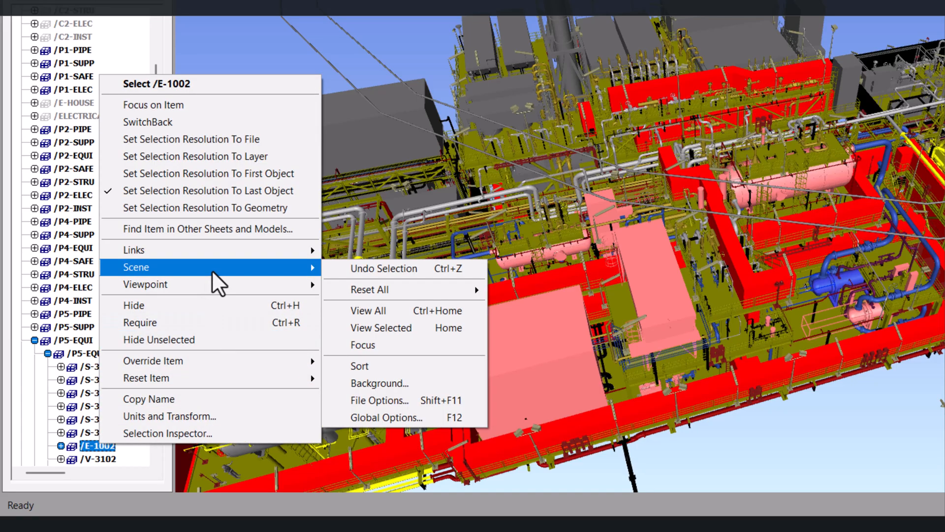
mouse_move(401, 327)
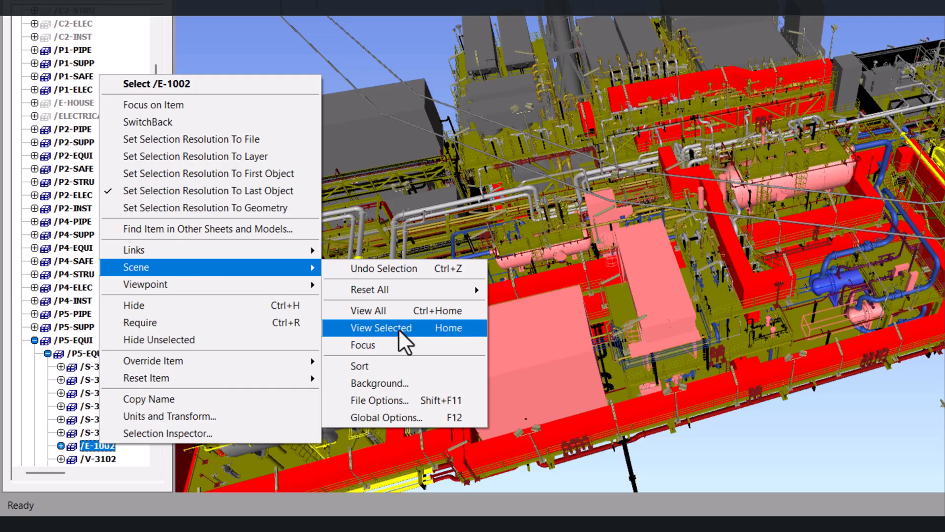
click(381, 327)
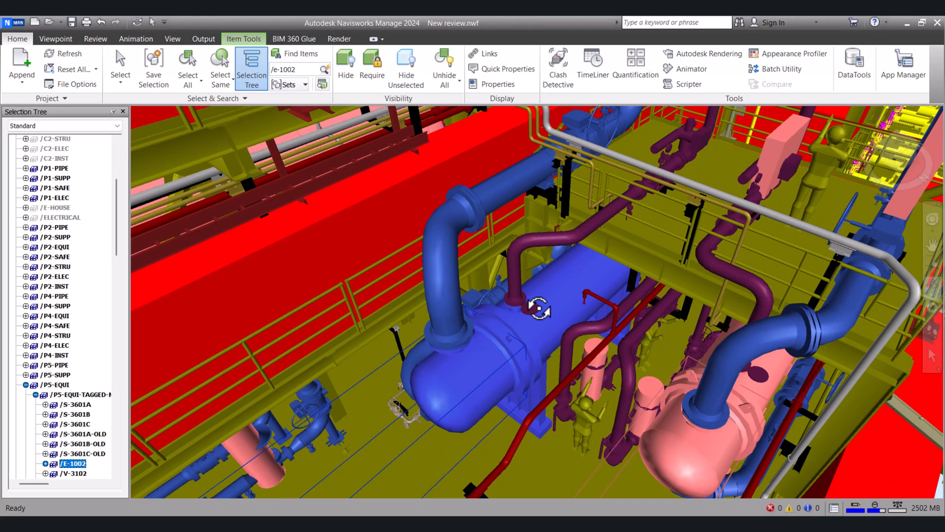
mouse_move(582, 327)
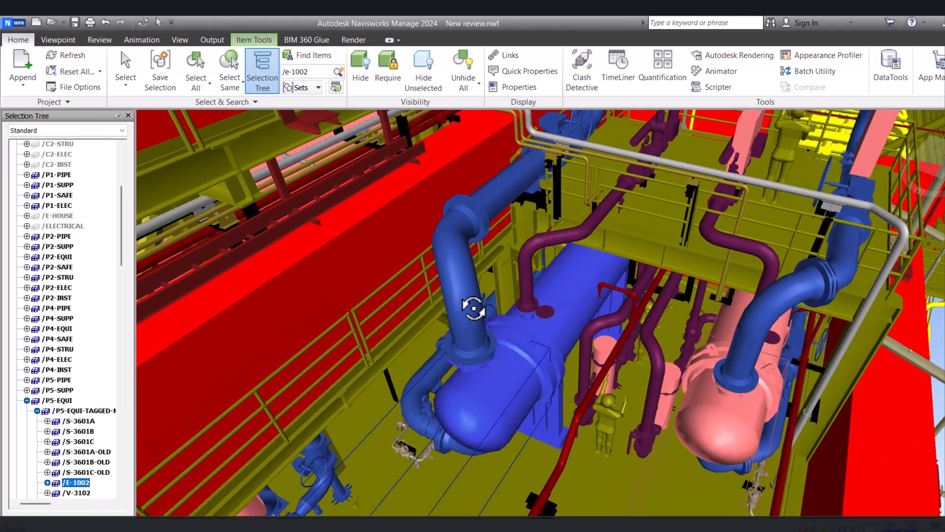
Switch the camera projection to Orthographic on the Viewpoint ribbon.
click(77, 47)
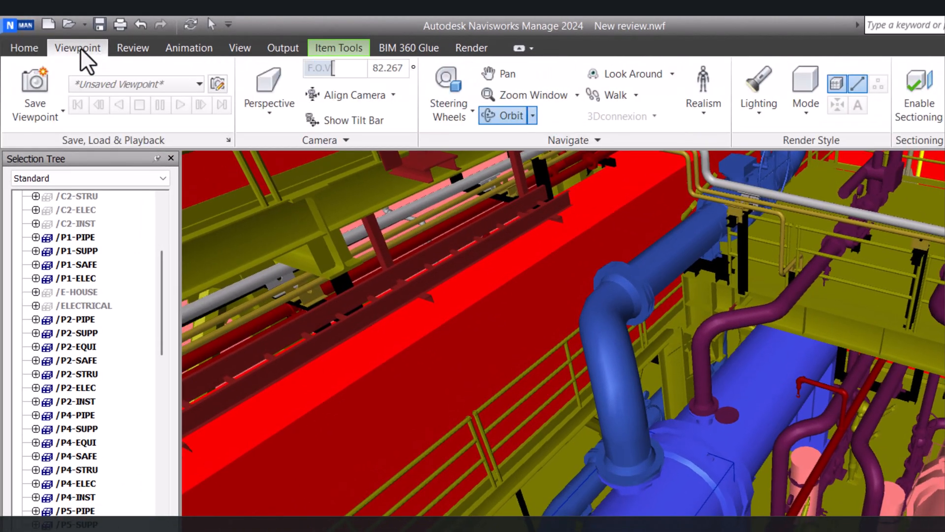
click(268, 90)
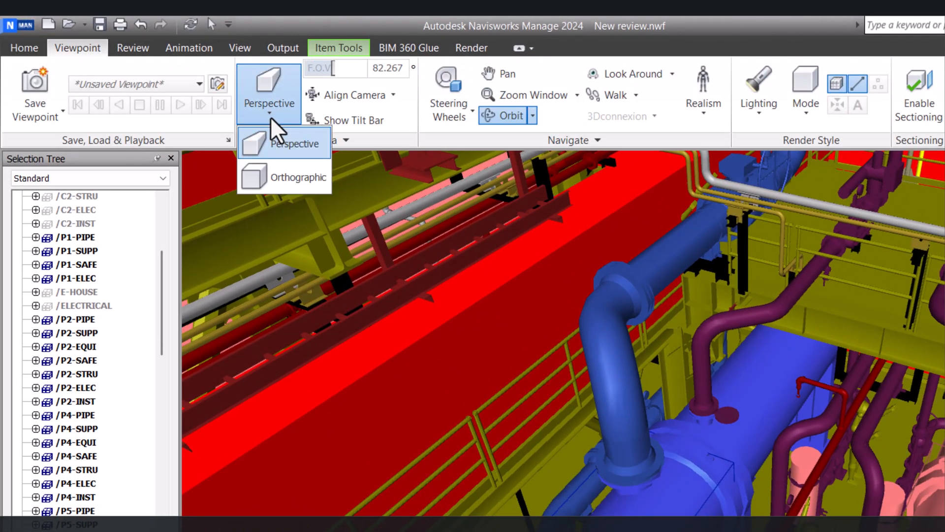
mouse_move(283, 176)
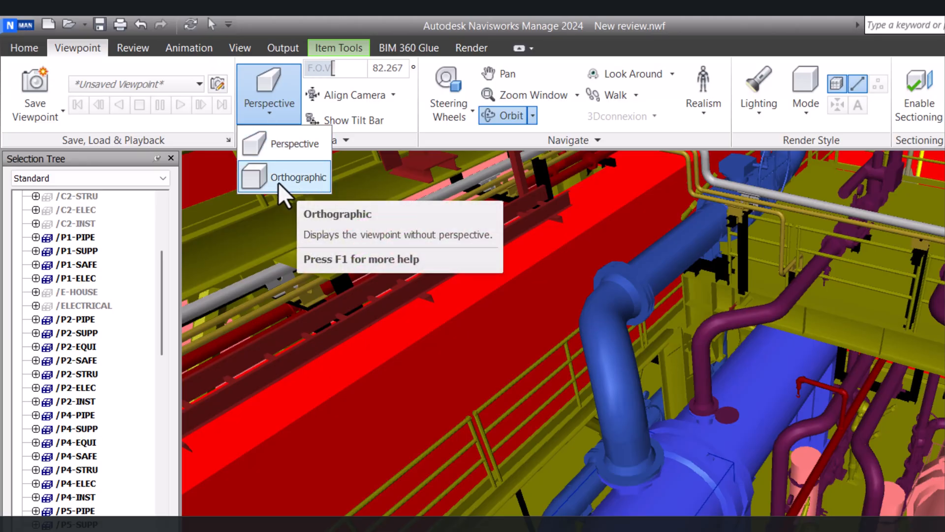
click(303, 176)
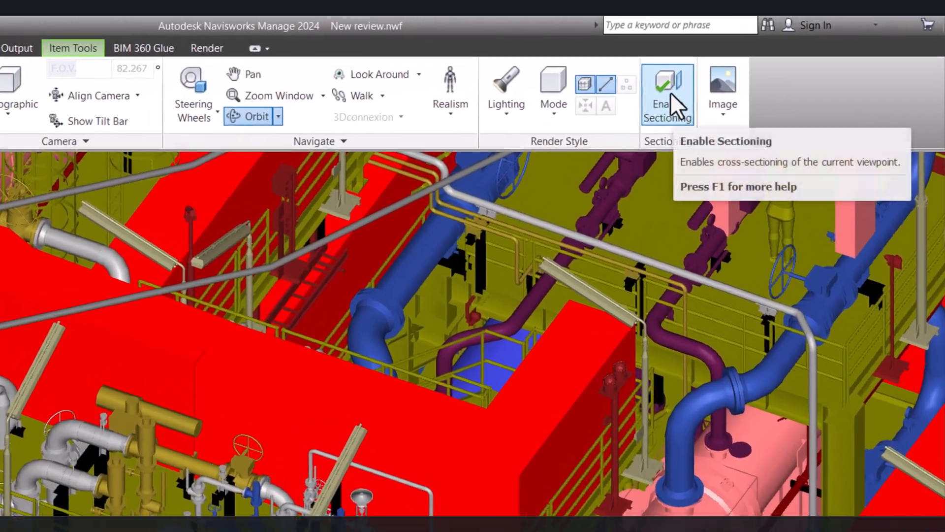
Enable sectioning and set its mode to Box, clipping the model around E-1002.
click(666, 91)
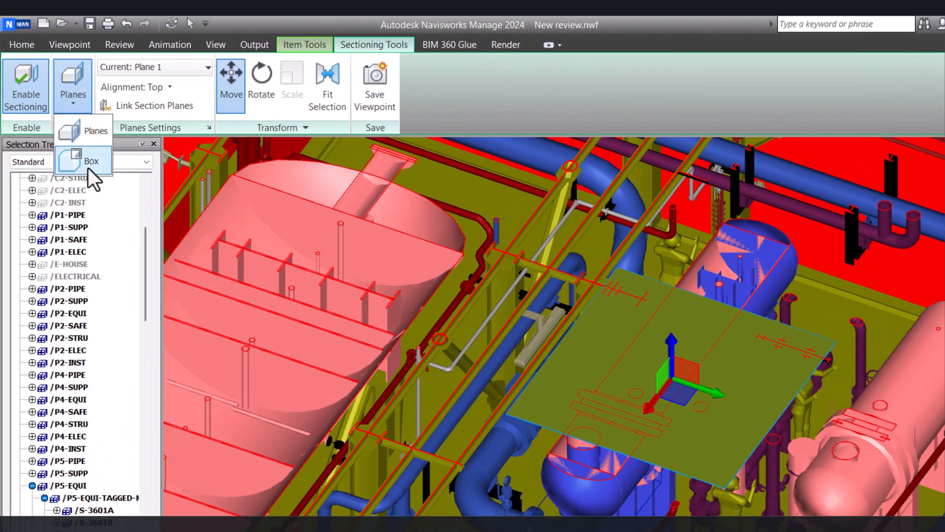
mouse_move(95, 129)
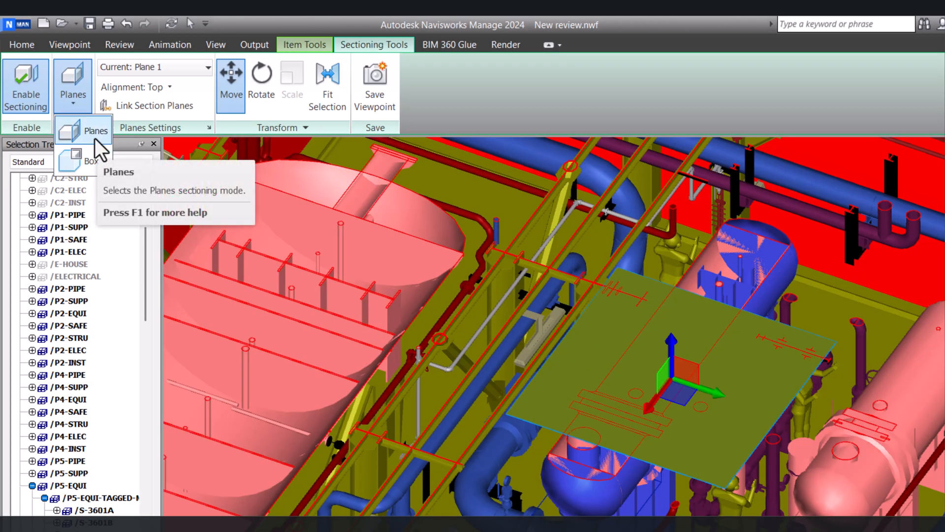
mouse_move(90, 161)
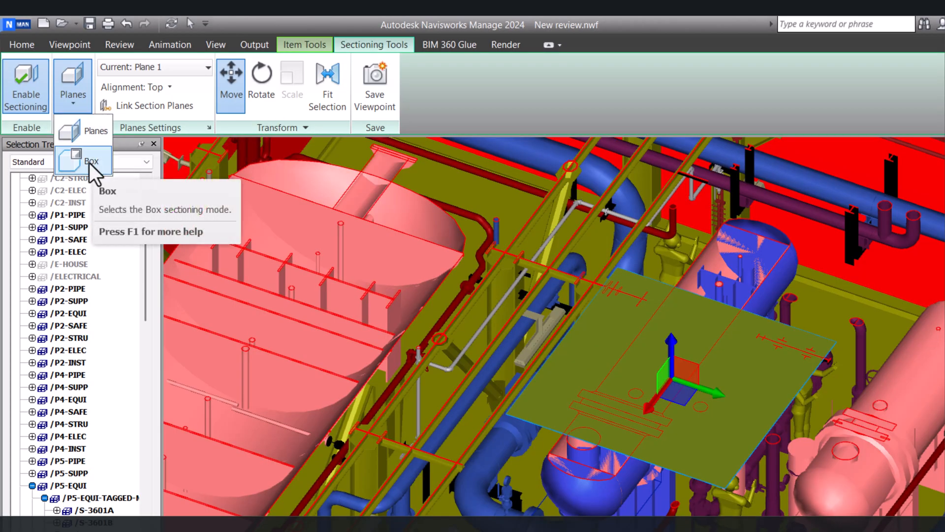
click(91, 162)
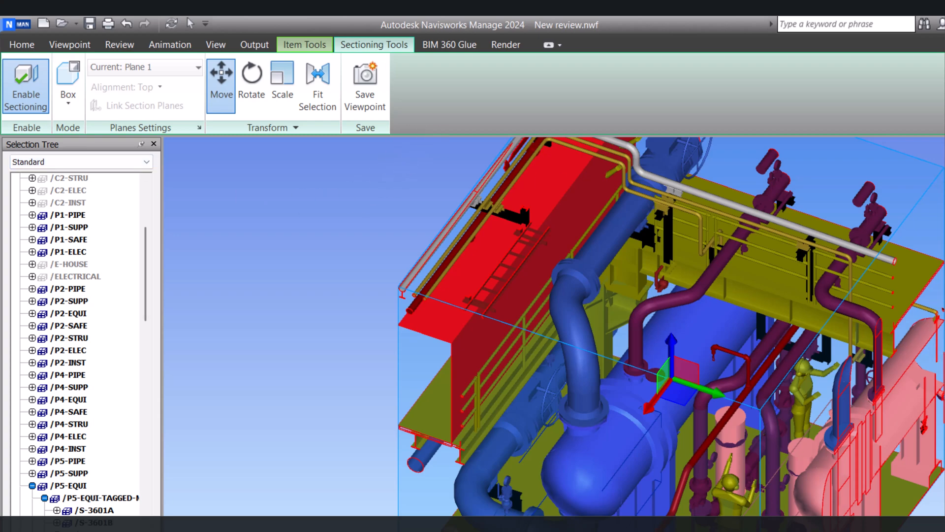
mouse_move(318, 84)
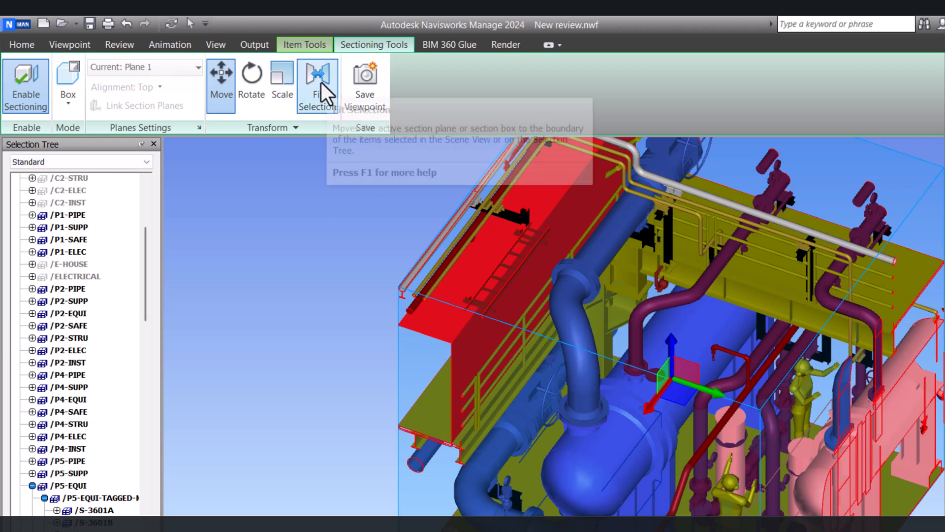
Fit the section box to E-1002, then enlarge it with the Scale gizmo to cover nearby equipment.
click(312, 85)
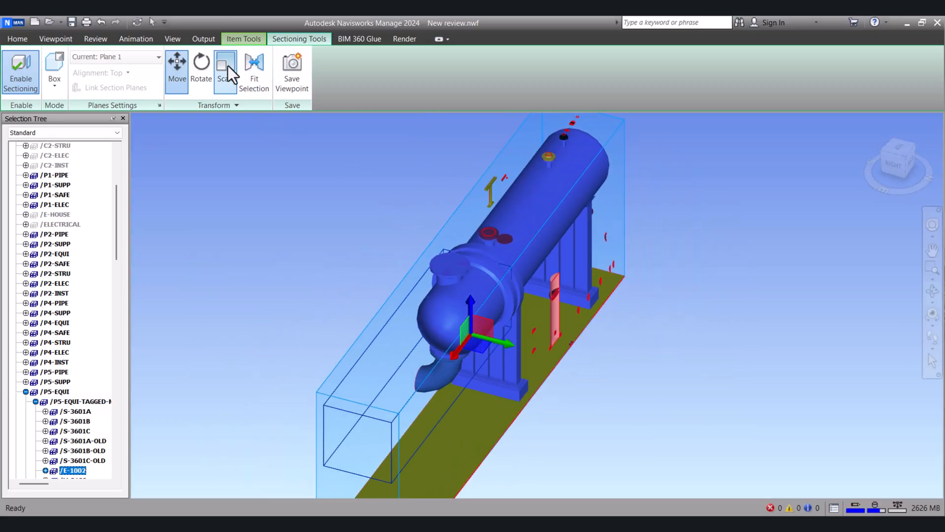
click(225, 69)
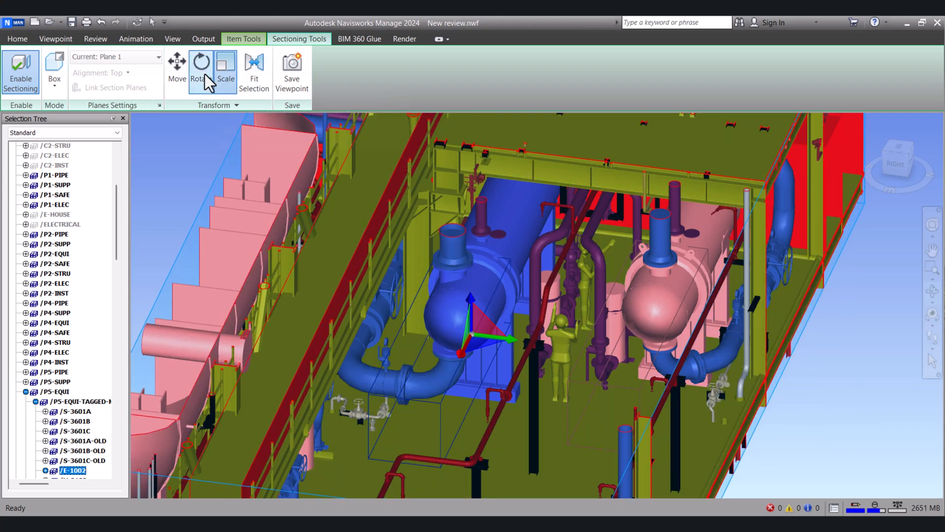
mouse_move(176, 63)
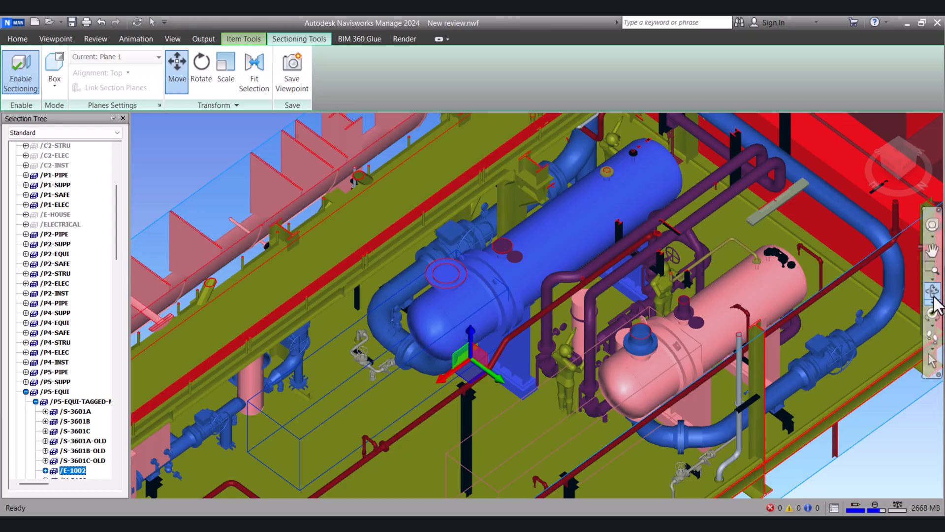
mouse_move(934, 301)
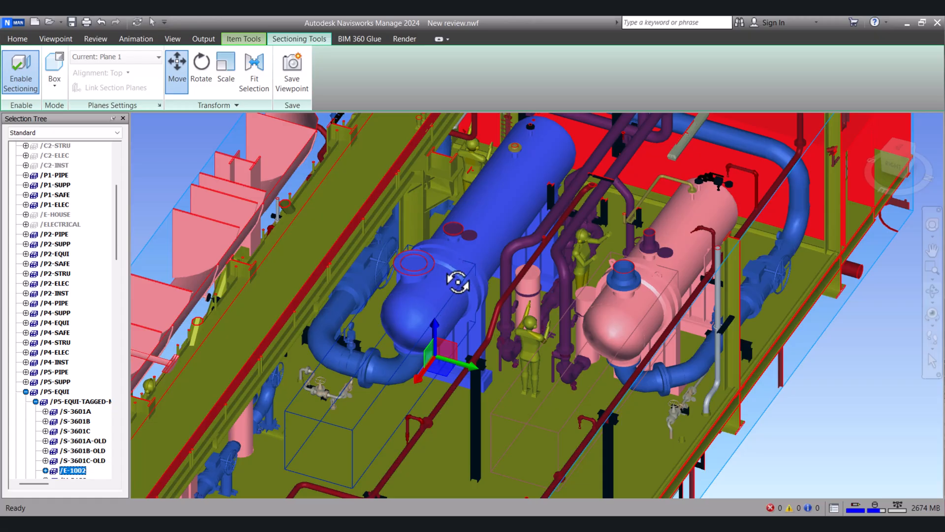
mouse_move(463, 294)
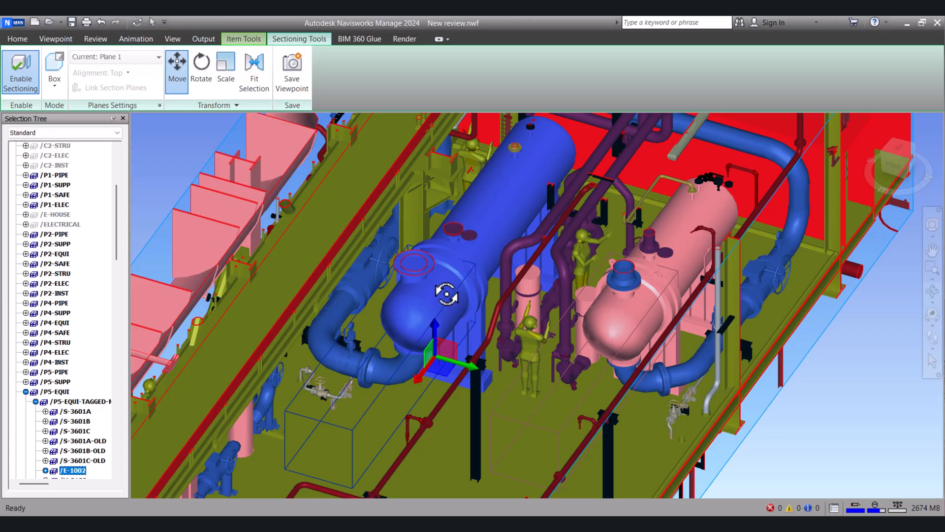
mouse_move(373, 334)
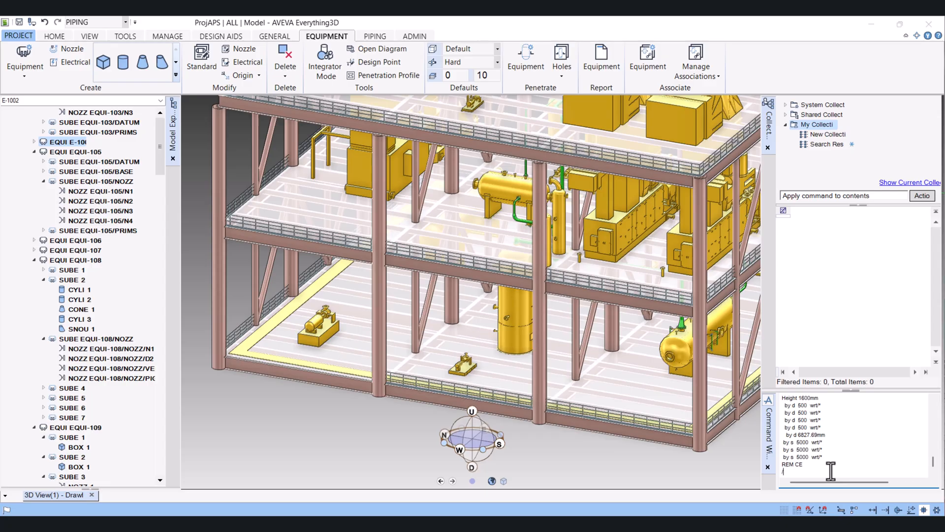
Navigate to equipment /E-1002 in the AVEVA E3D command window.
text(/E-1002)
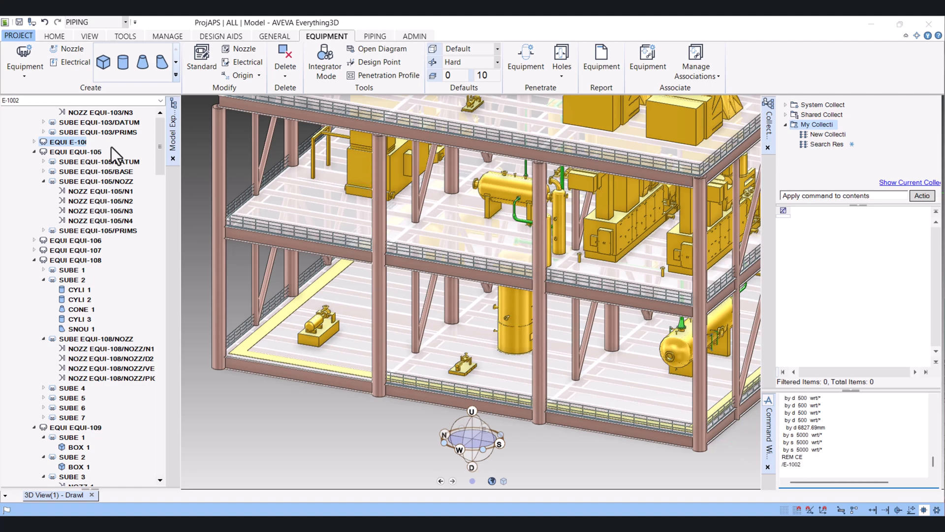
click(67, 142)
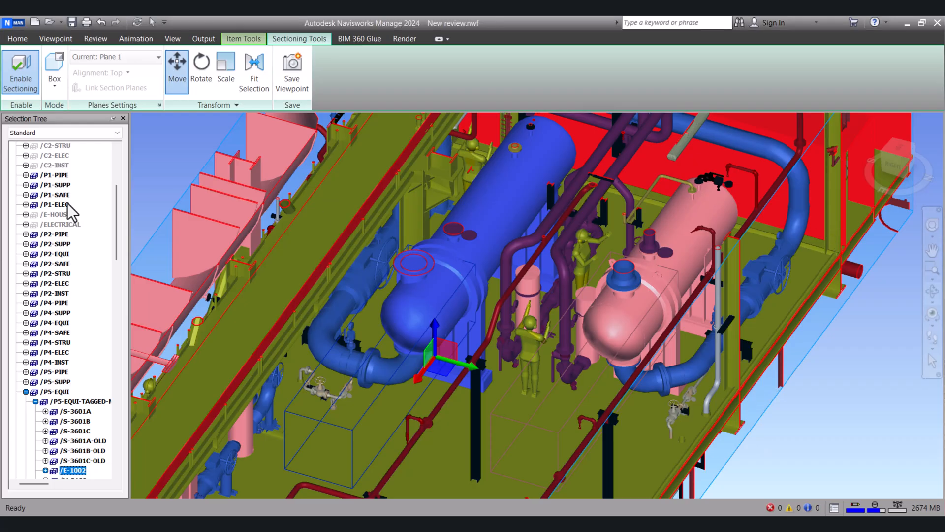
Select the whole /P5-EQUI-TAGGED group and bring up its context menu.
click(79, 401)
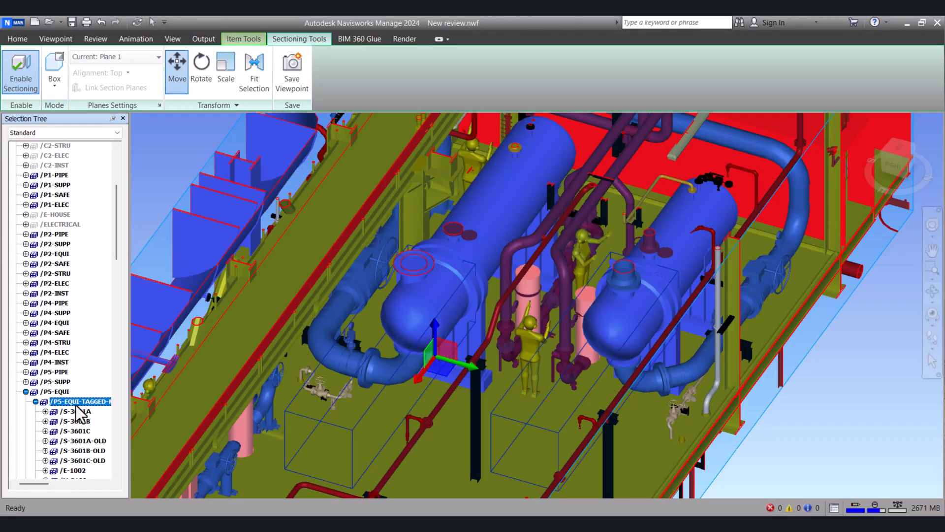
right_click(78, 401)
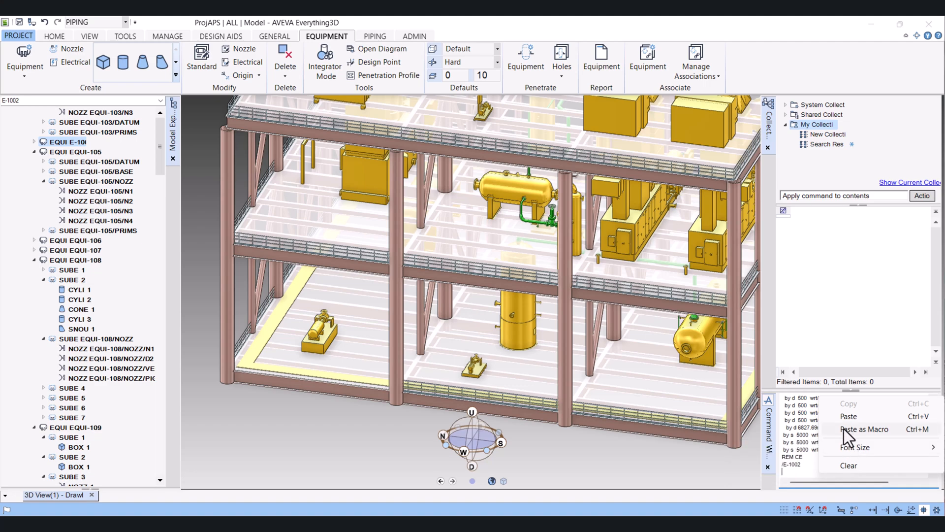
mouse_move(849, 438)
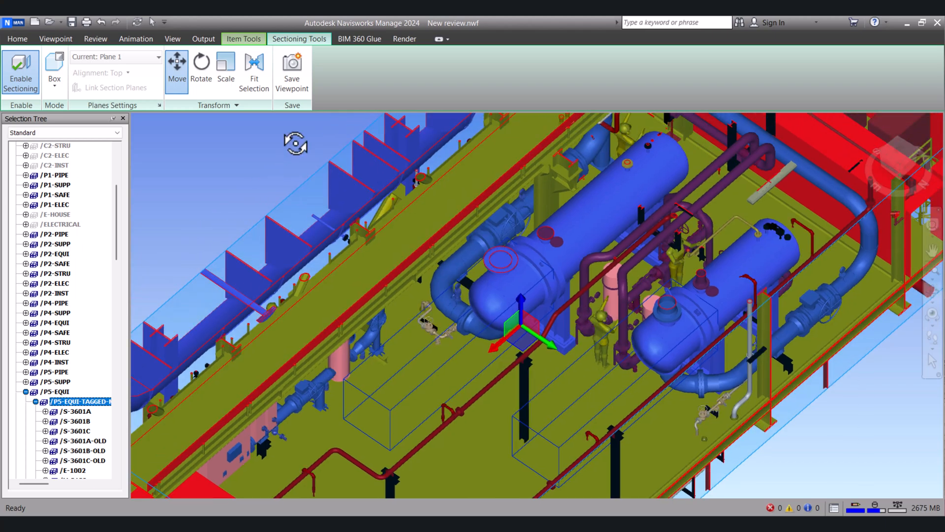
mouse_move(20, 69)
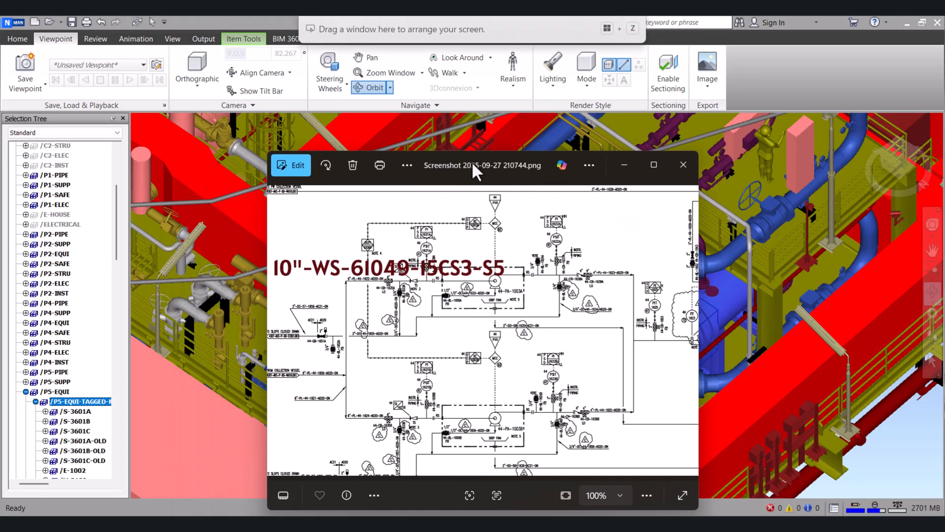
Read the line number on the P&ID screenshot, then start a new Find Items search in Navisworks.
click(682, 164)
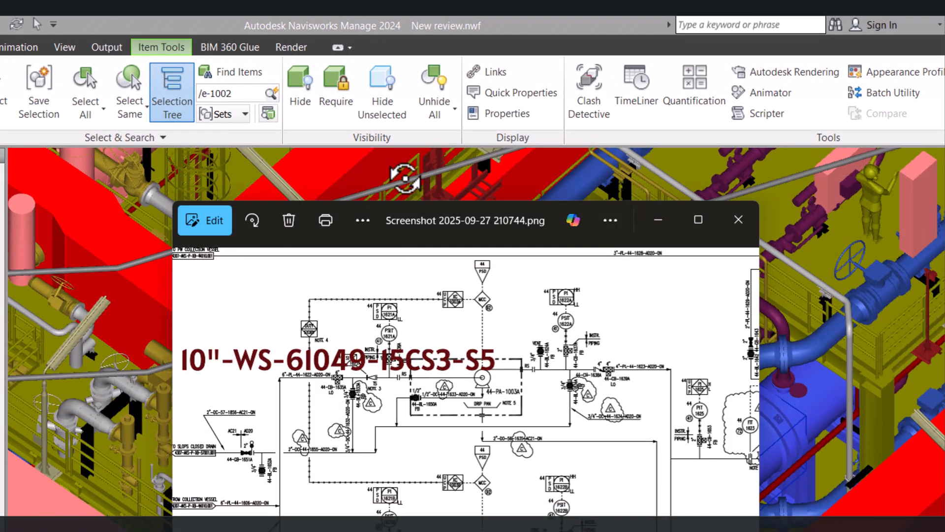
click(737, 220)
text(/10)
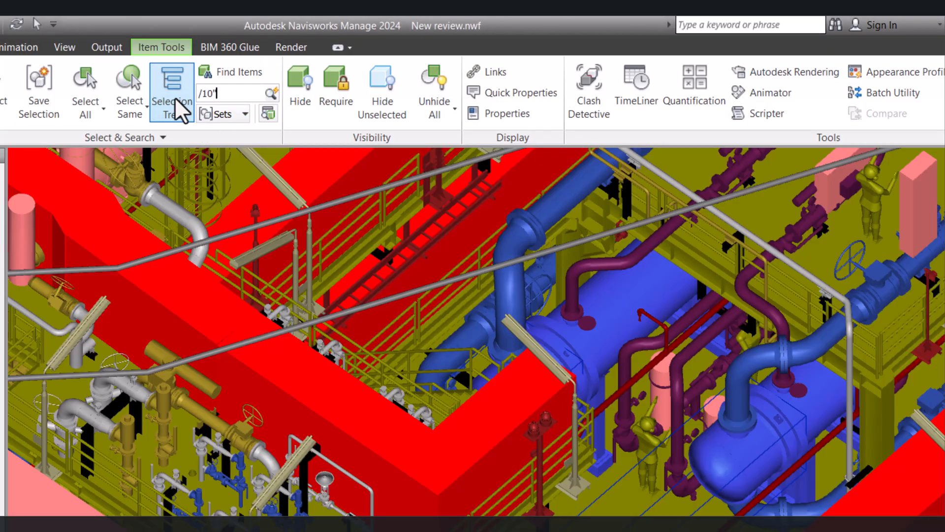
Search for line 10"-WS-61049 and bring up actions on the found pipe under /S5-PIPE-WS.
text("-W)
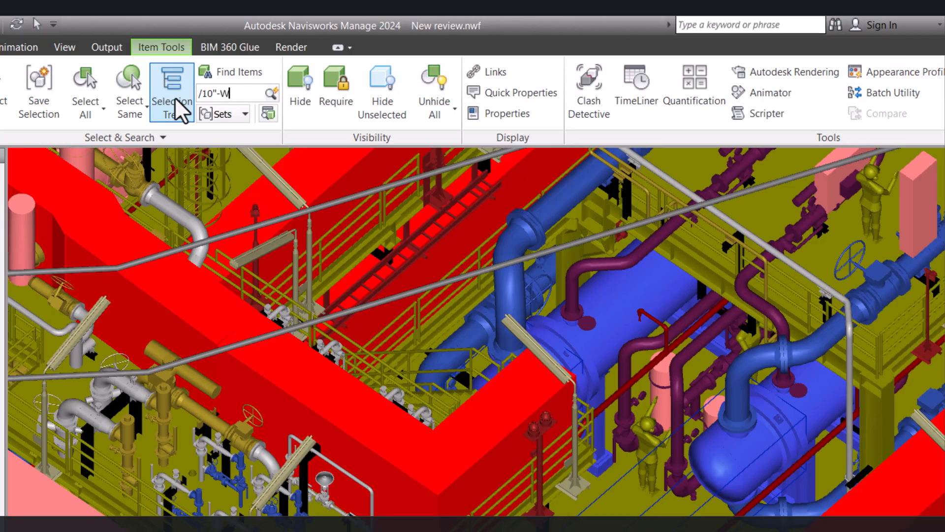
text(S-)
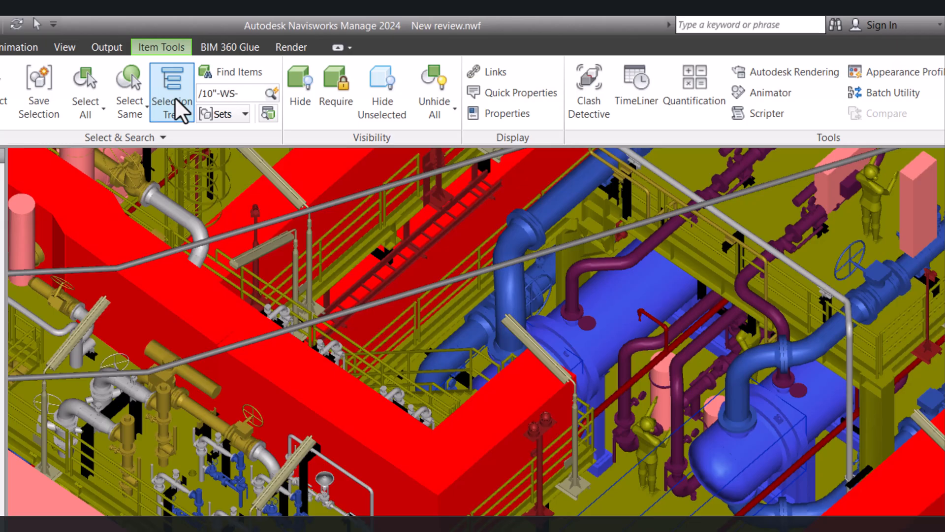
text(6104)
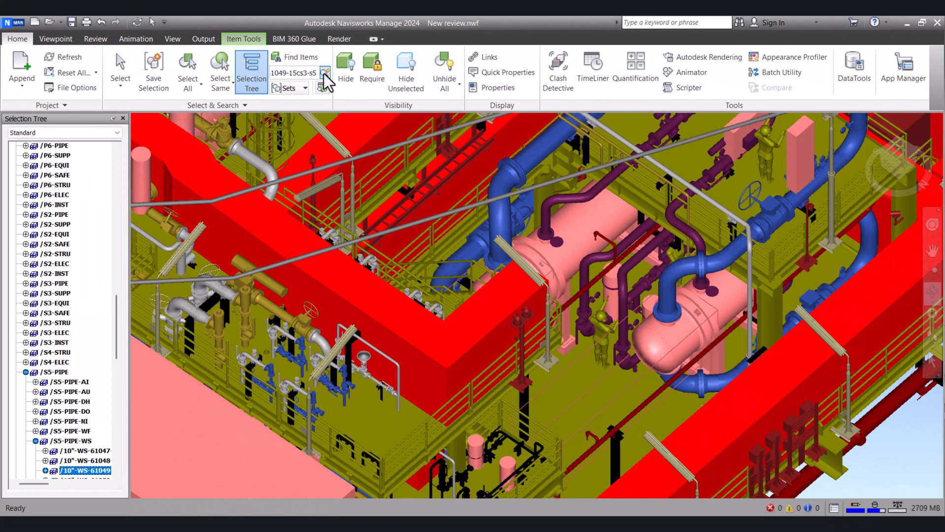
mouse_move(133, 452)
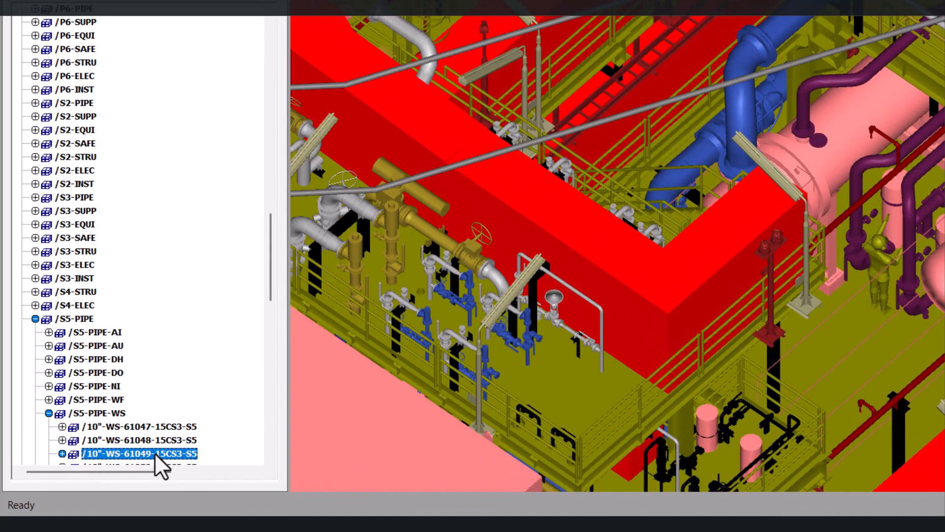
right_click(138, 452)
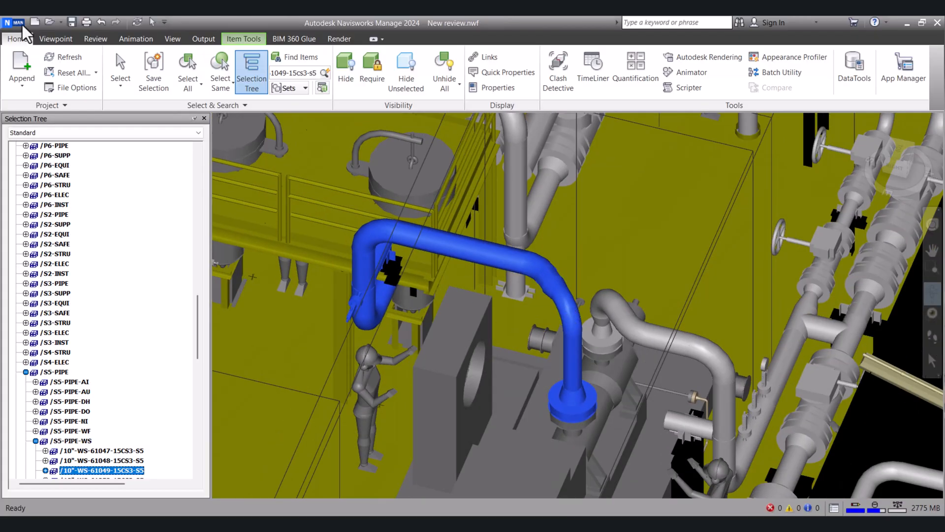
Turn sectioning on and fit the section box around pipe 10"-WS-61049.
click(55, 38)
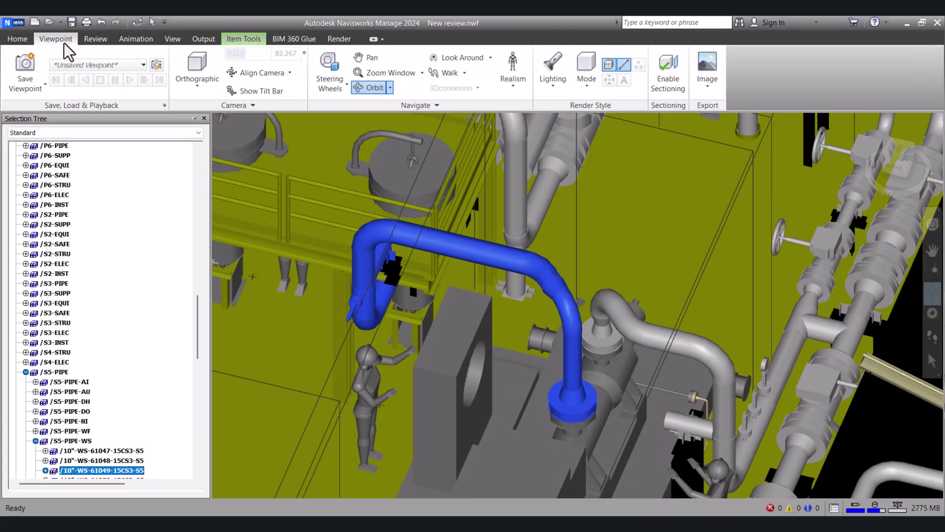
click(668, 69)
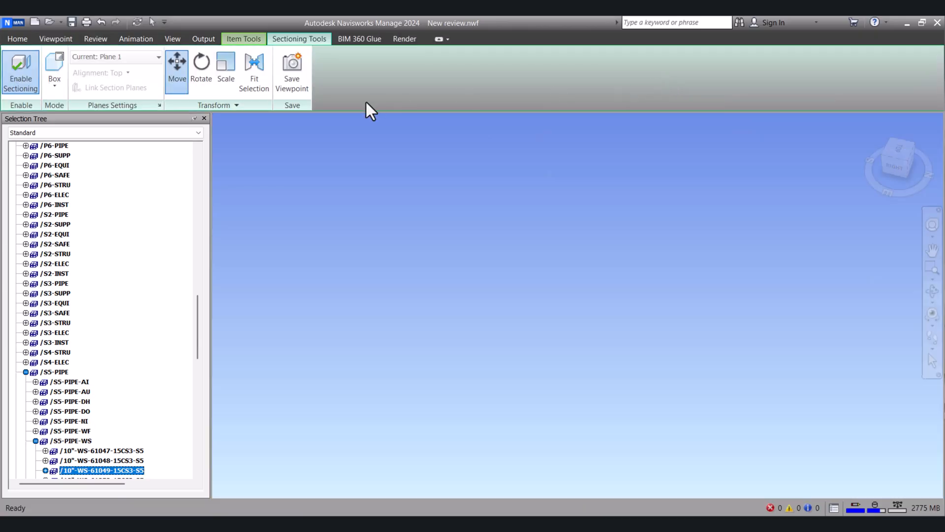
mouse_move(254, 69)
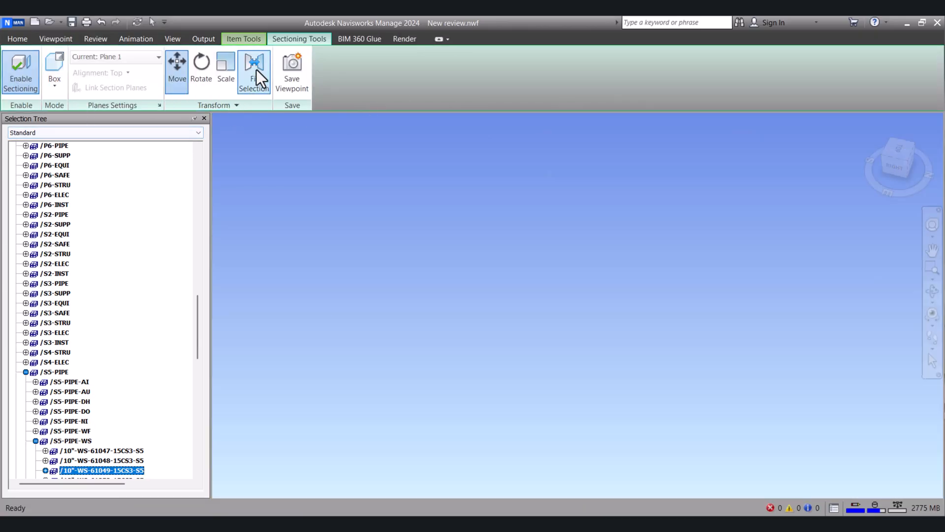
click(254, 69)
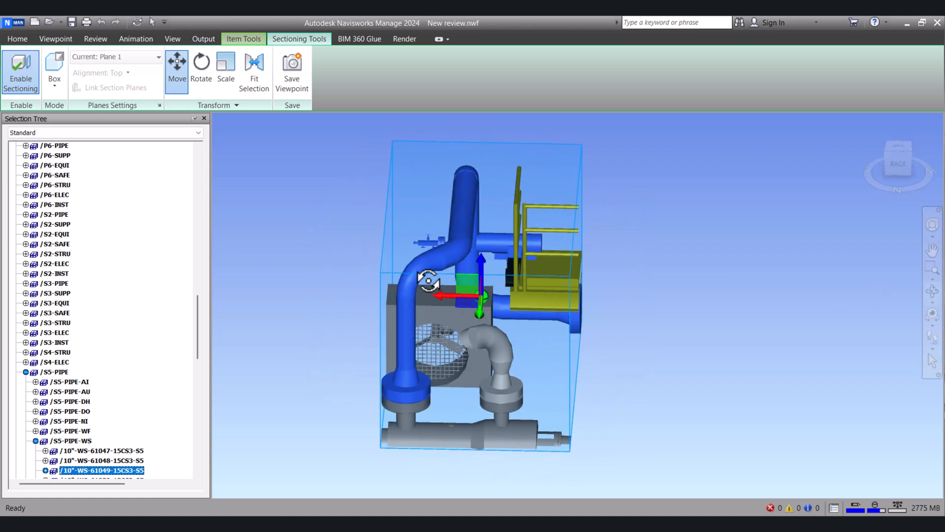
click(226, 63)
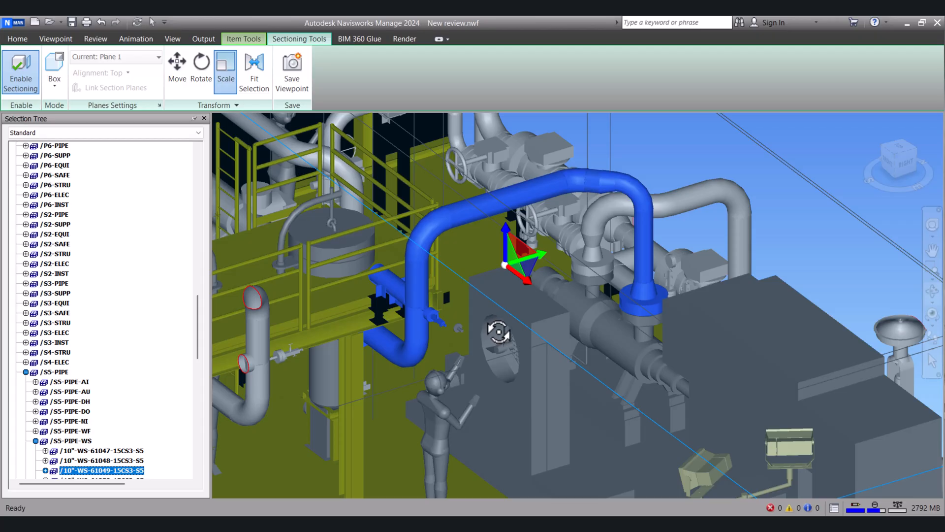
mouse_move(270, 279)
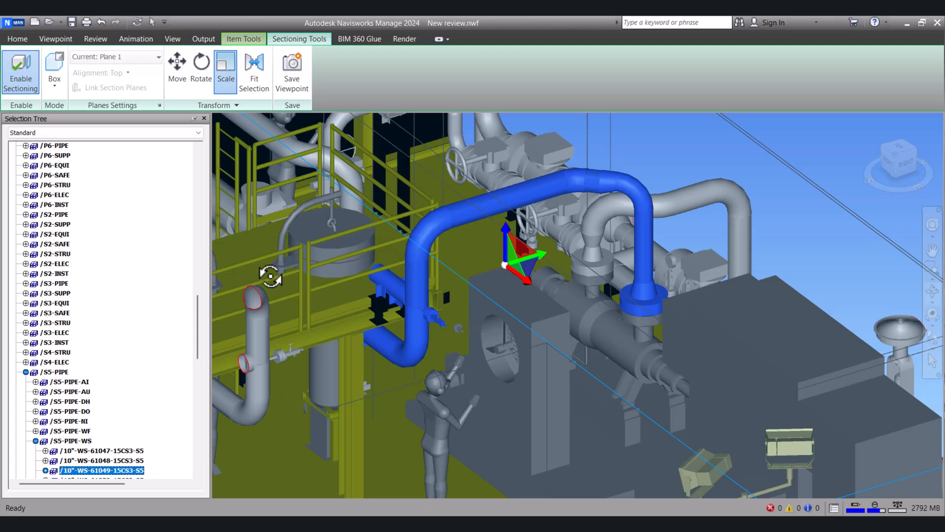
Refit and enlarge the section box so the deck piping shows as a top-down plan.
click(55, 39)
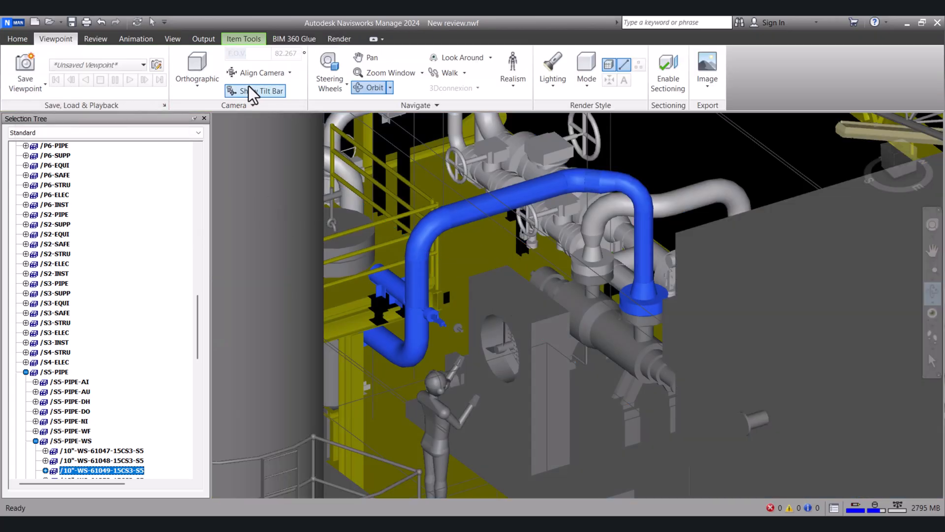
click(667, 69)
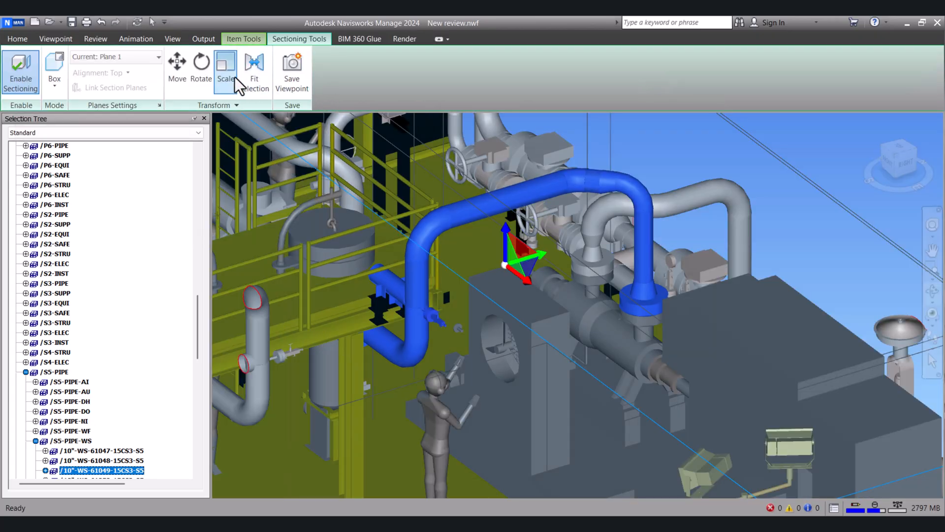
click(225, 71)
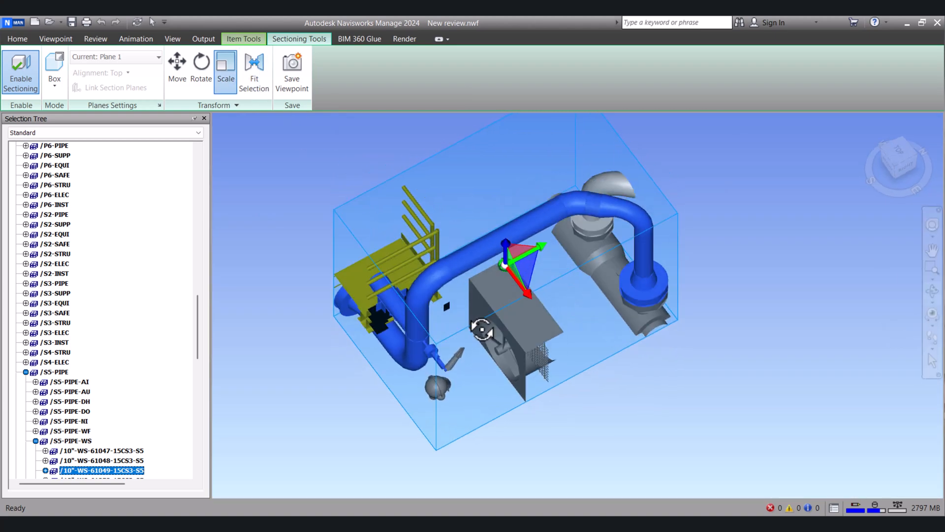
click(55, 38)
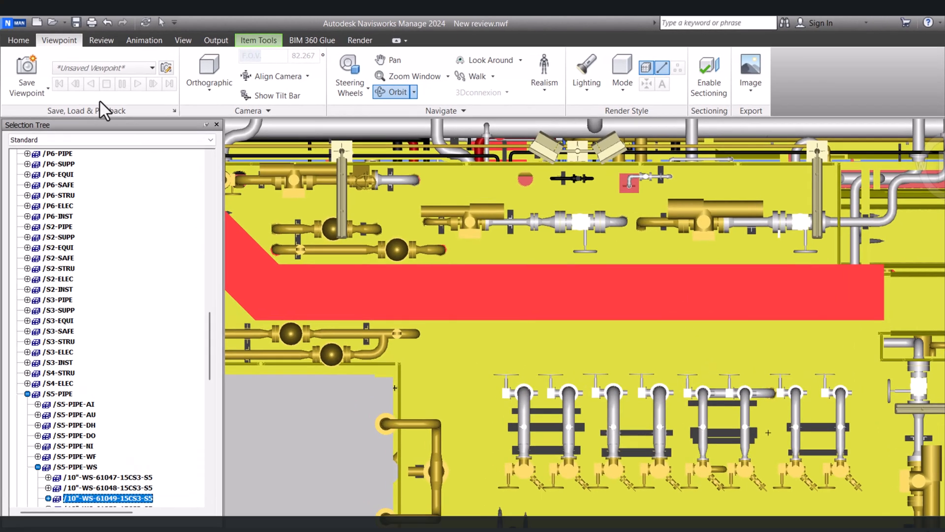
Measure the red bar's long edge with Review Point to Point, reading about 10.862 m.
click(101, 41)
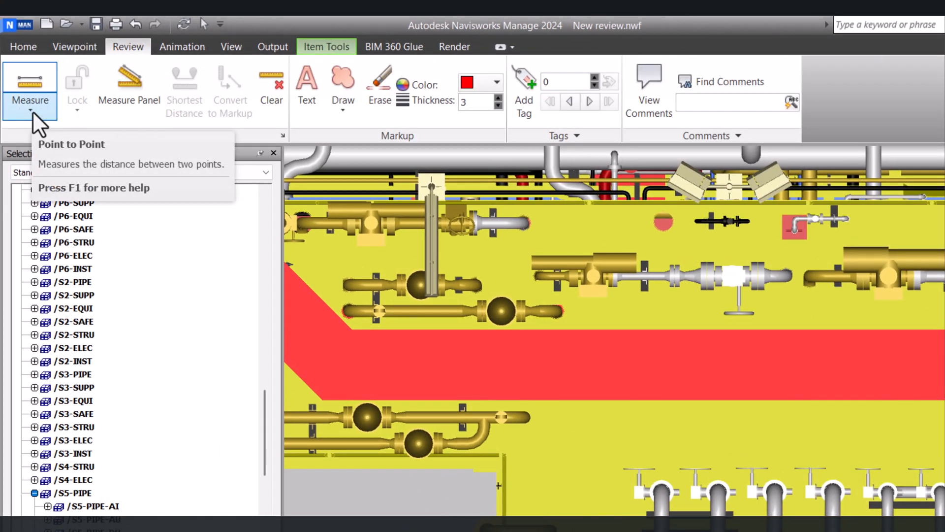
click(29, 99)
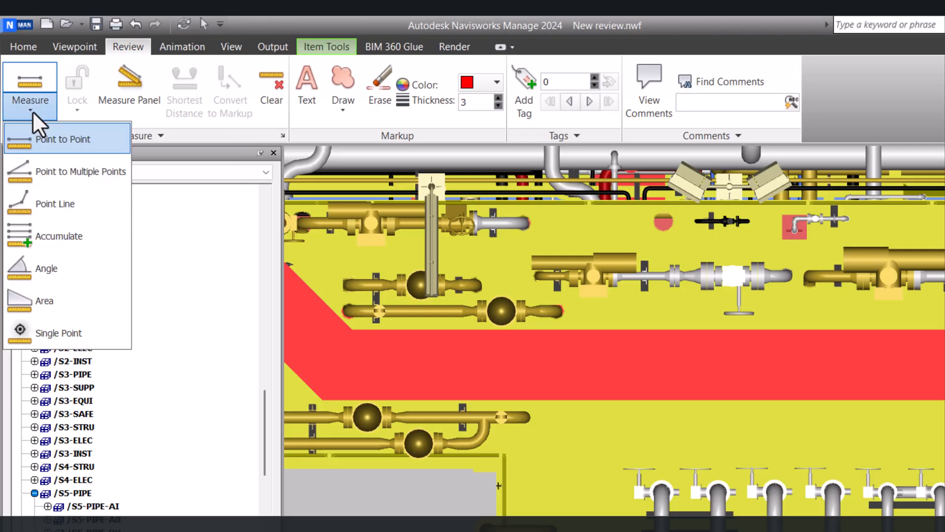
mouse_move(63, 145)
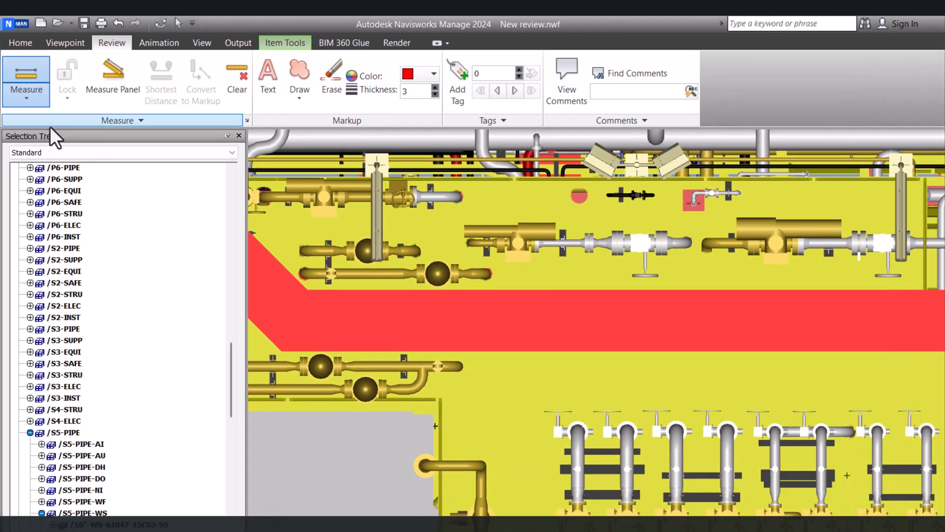
click(100, 469)
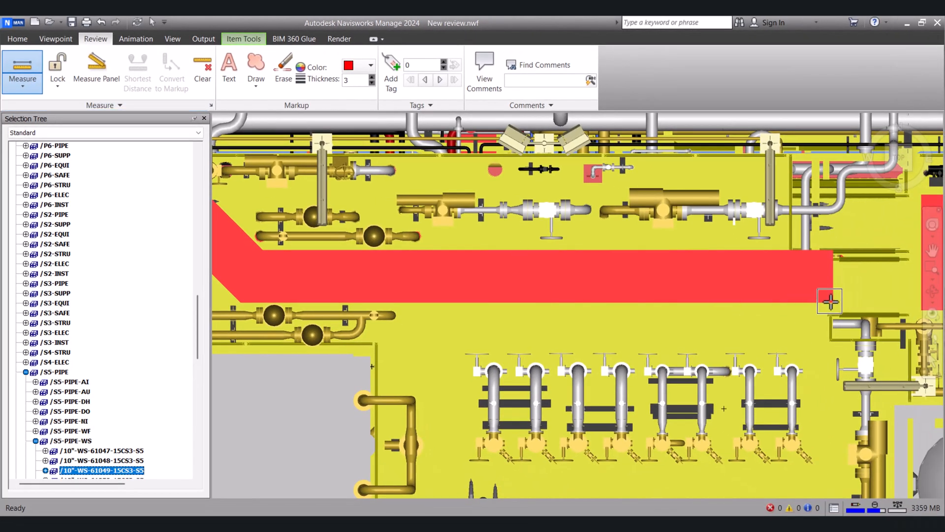
click(252, 305)
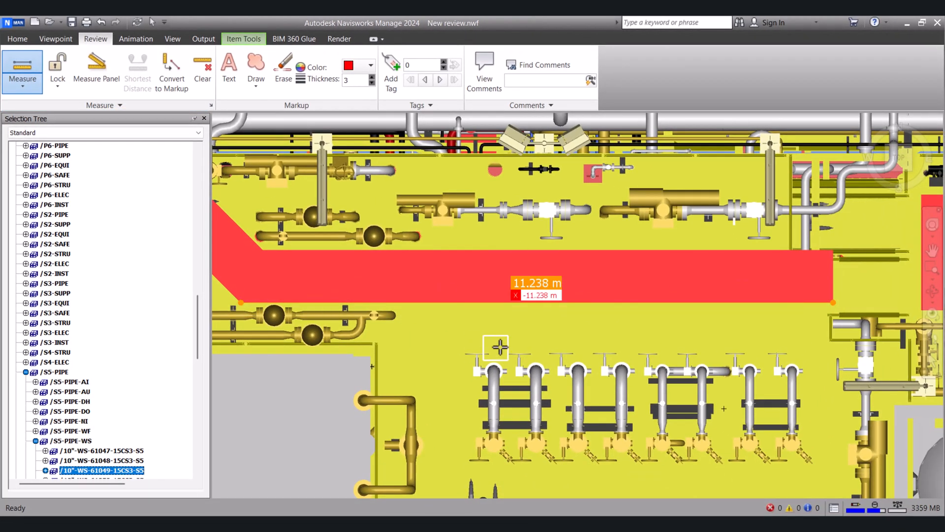
mouse_move(551, 318)
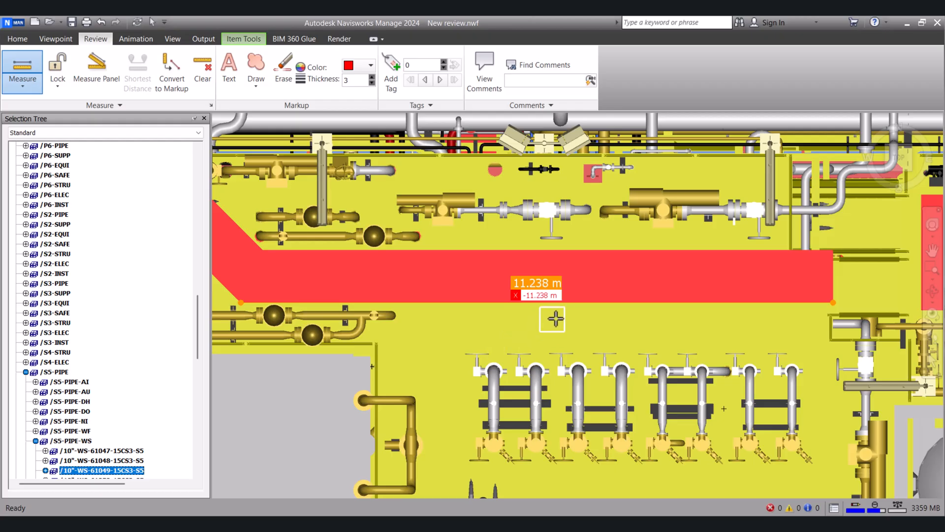
mouse_move(579, 301)
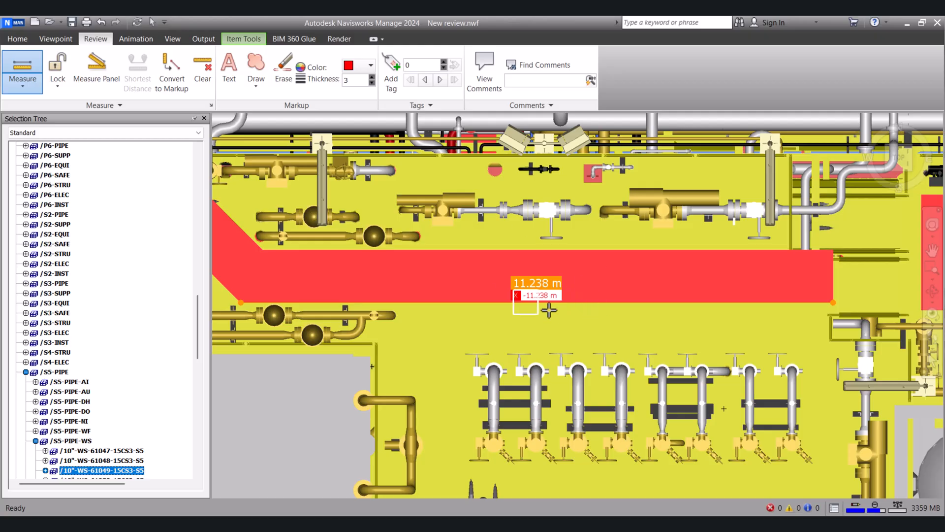
mouse_move(693, 316)
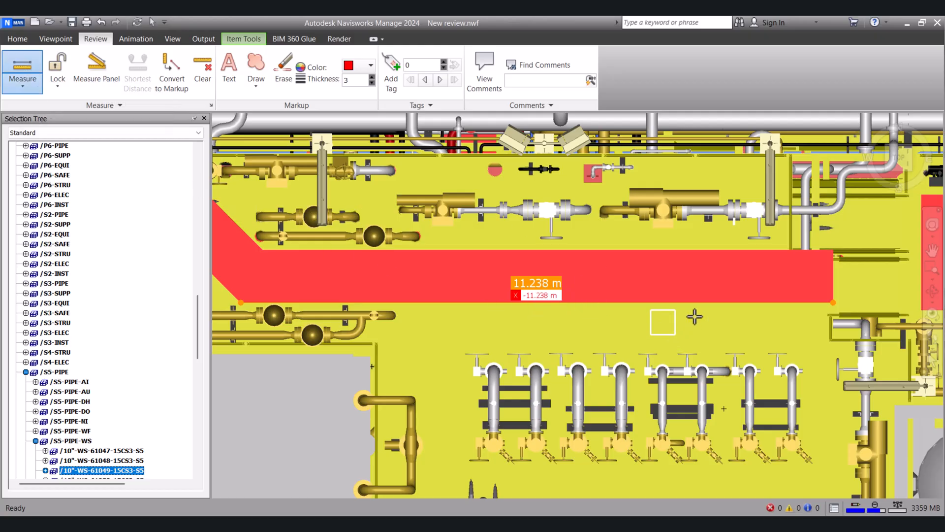
mouse_move(833, 250)
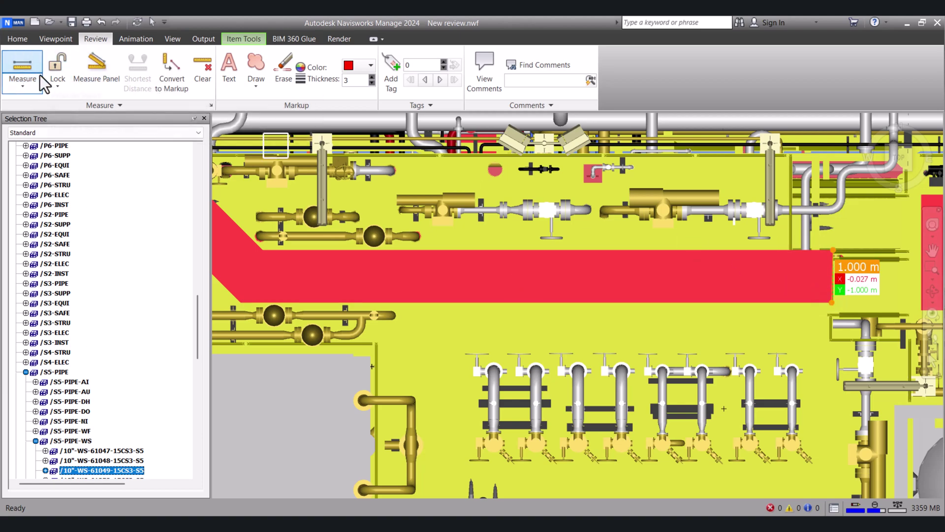
click(23, 85)
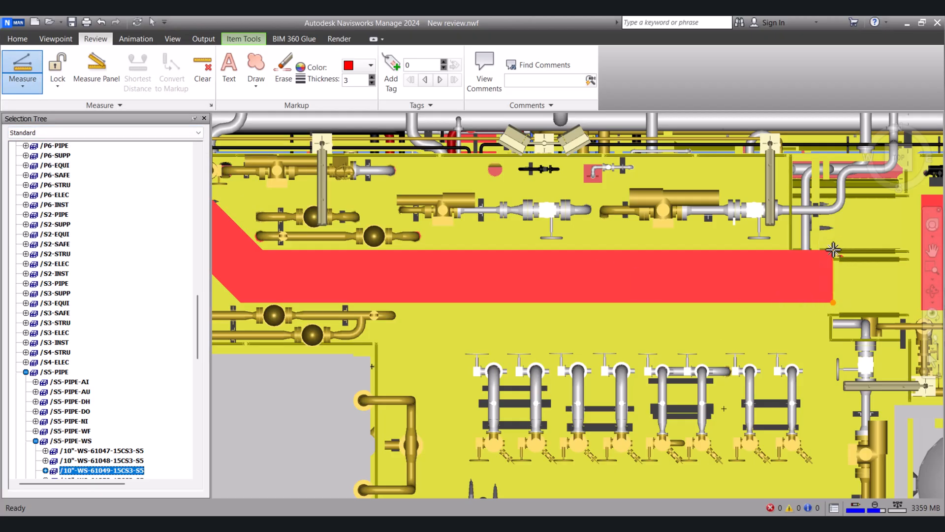
click(262, 251)
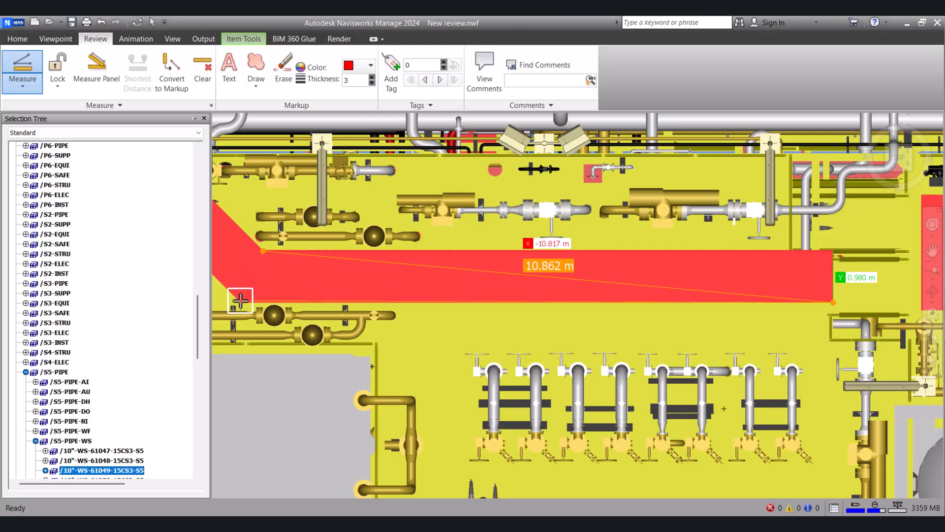
mouse_move(674, 326)
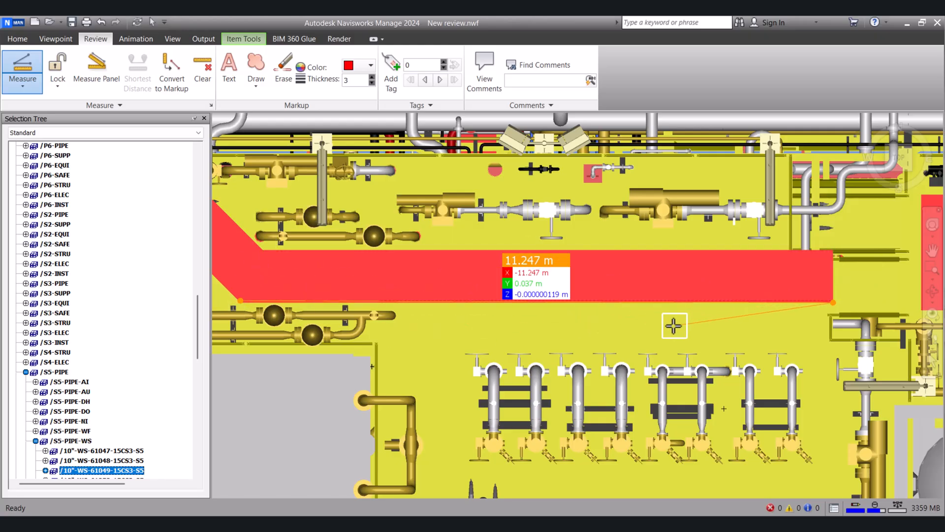
mouse_move(590, 278)
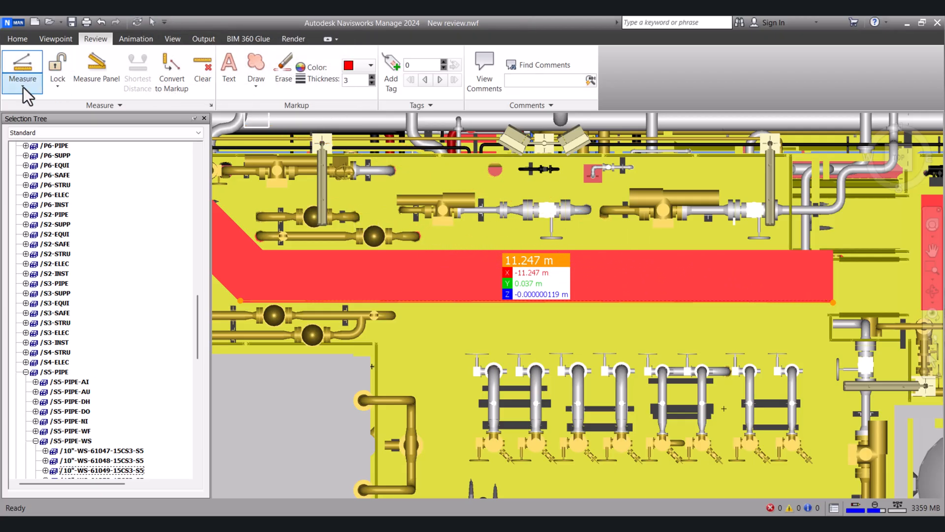
Measure a chained Point Line distance of 11.907 m along the red bar in 3D.
click(23, 72)
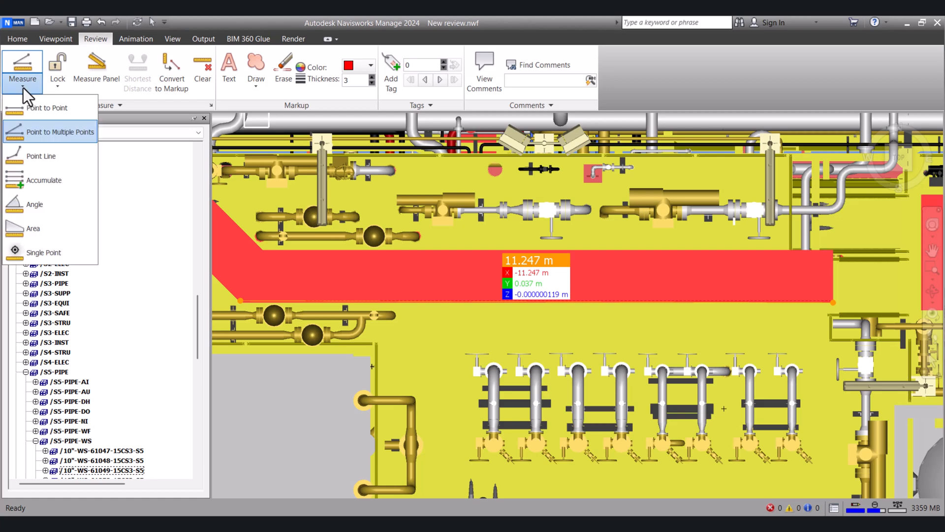
mouse_move(35, 204)
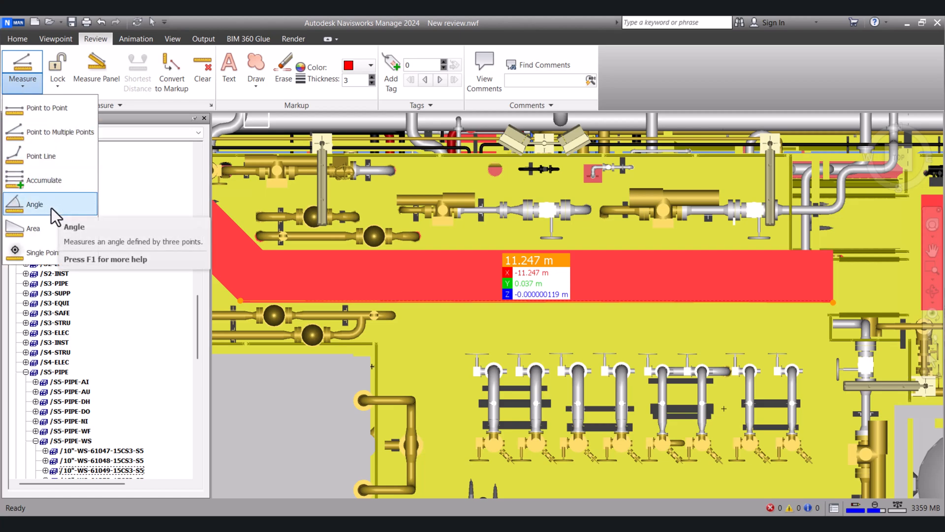
mouse_move(40, 155)
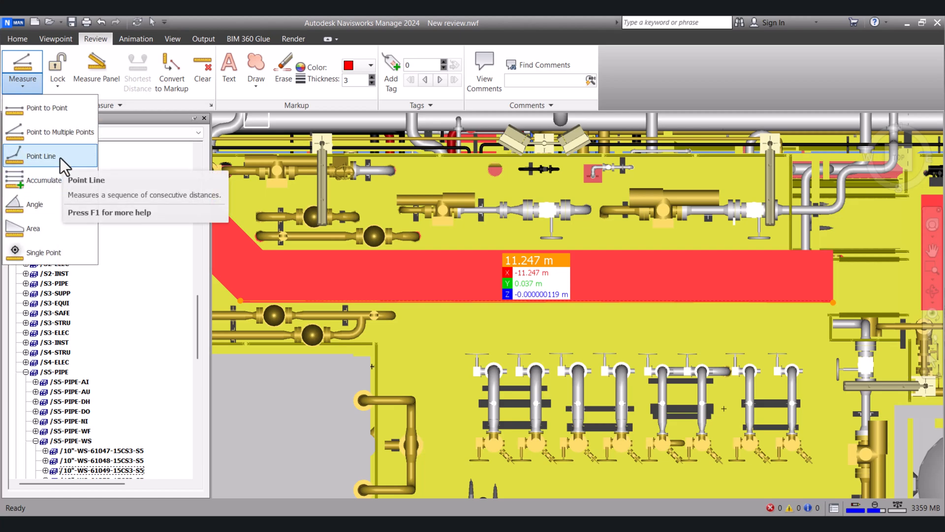
click(42, 156)
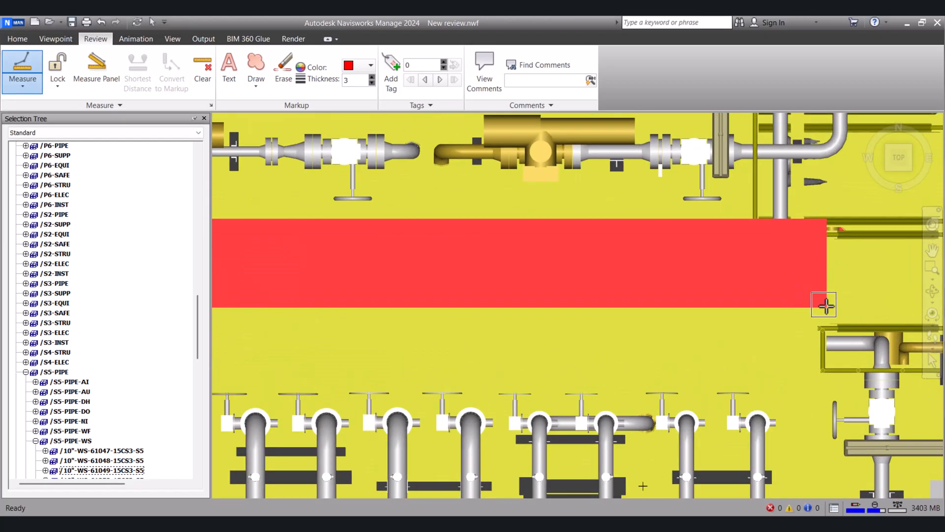
mouse_move(890, 297)
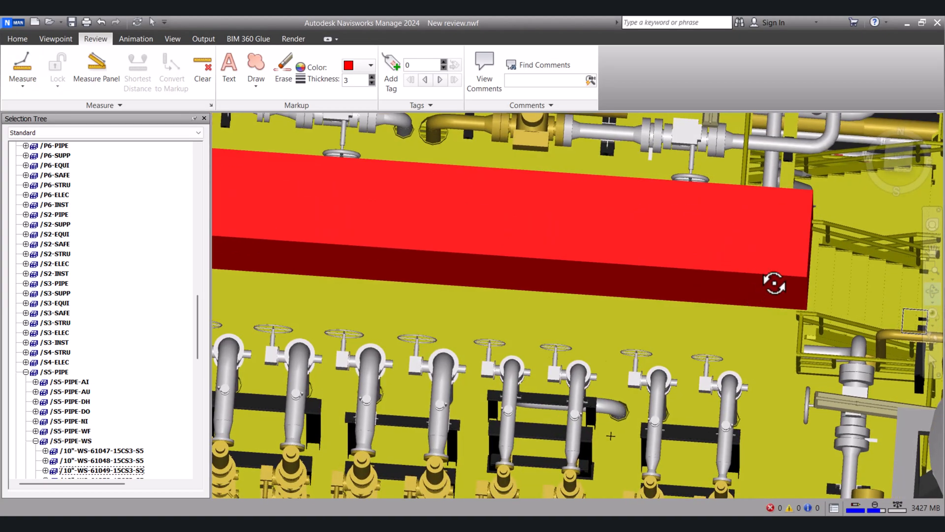
click(22, 68)
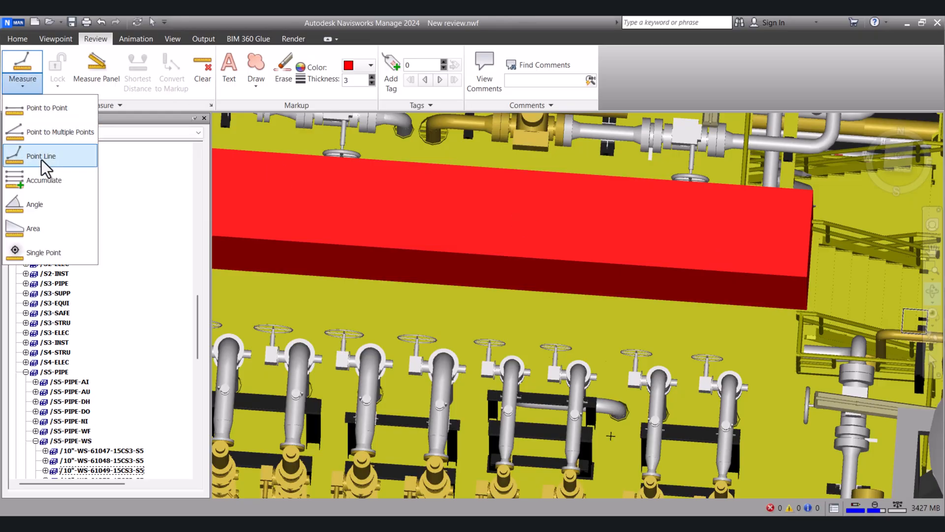
click(42, 155)
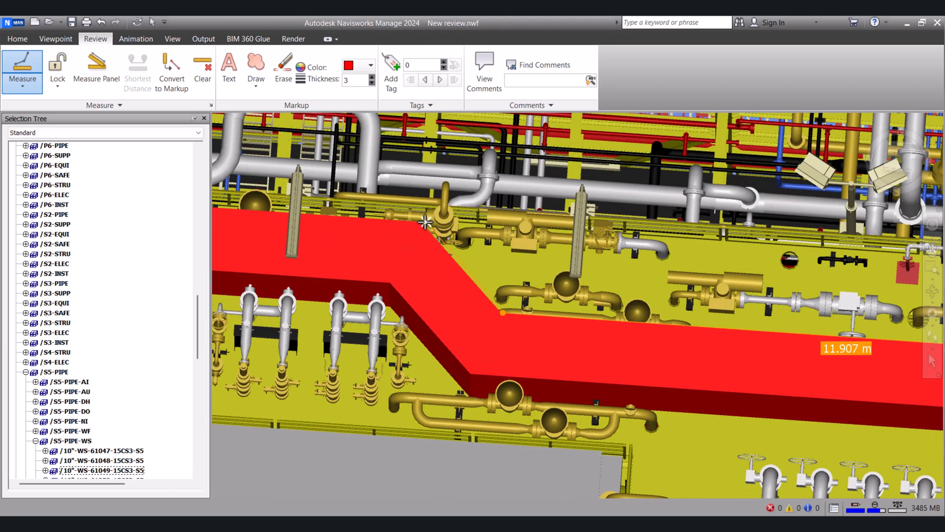
mouse_move(422, 221)
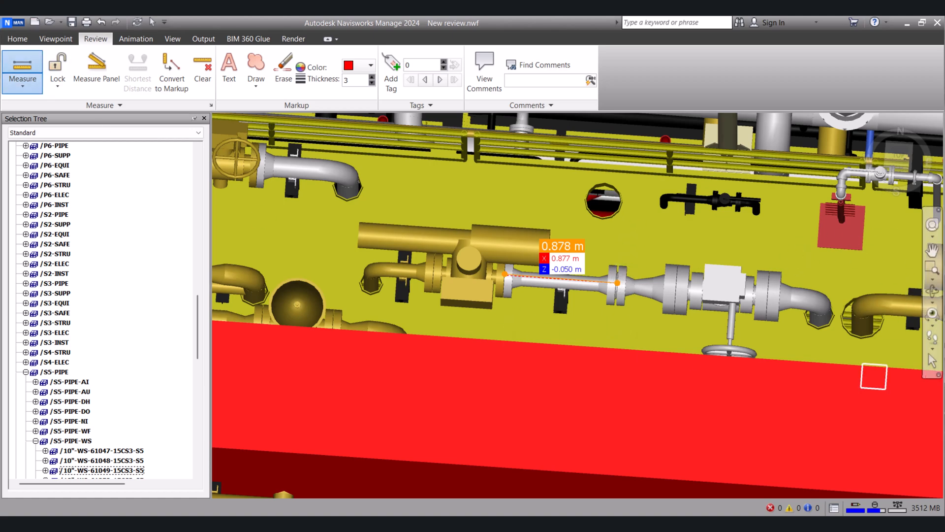
Select the flange of branch 6"-VH-10055-1SS0-S7/B1 beside the 0.878 m pipe.
click(256, 69)
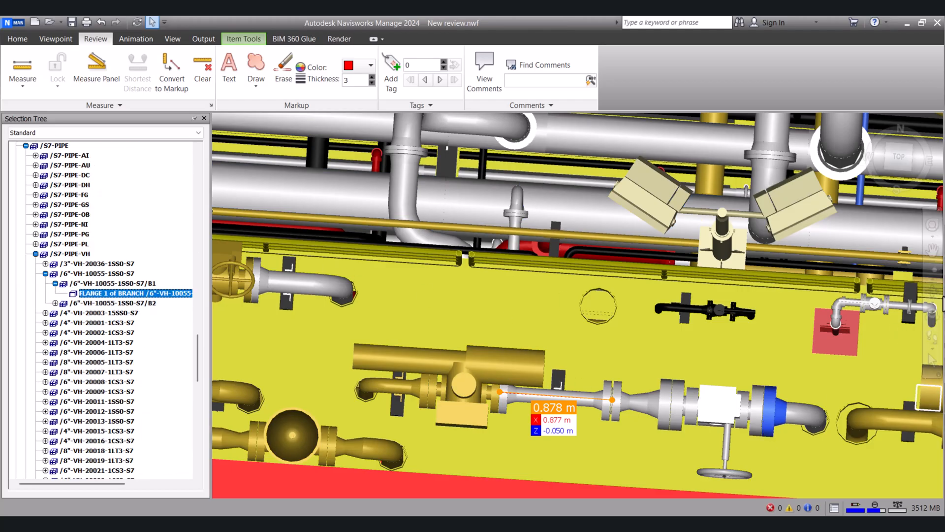
mouse_move(855, 246)
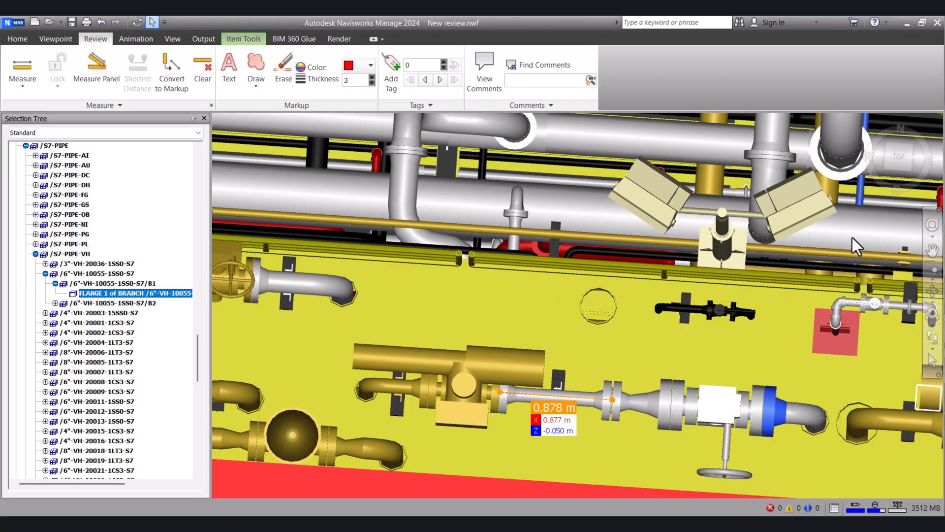